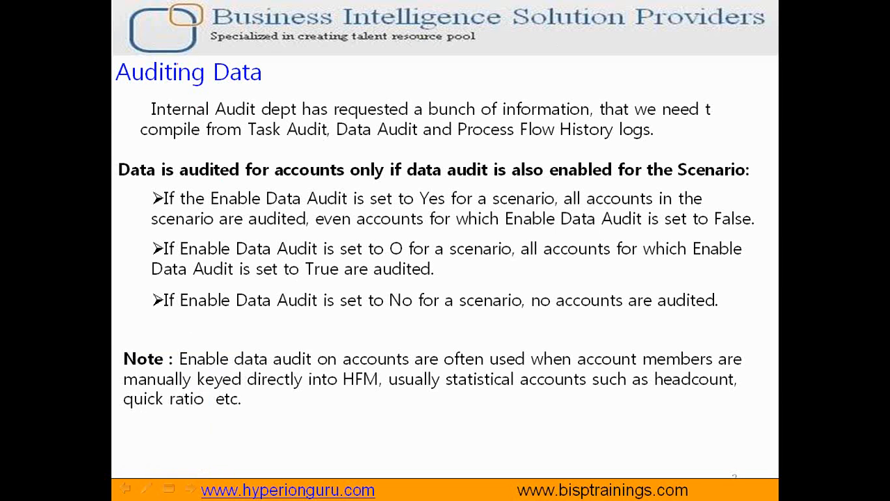
Underline the Internal Audit request and circle the Scenario-enable and Enable Data Audit rules with the pen
{"action": "left_click_drag", "start_coordinate": [146, 122], "coordinate": [313, 120]}
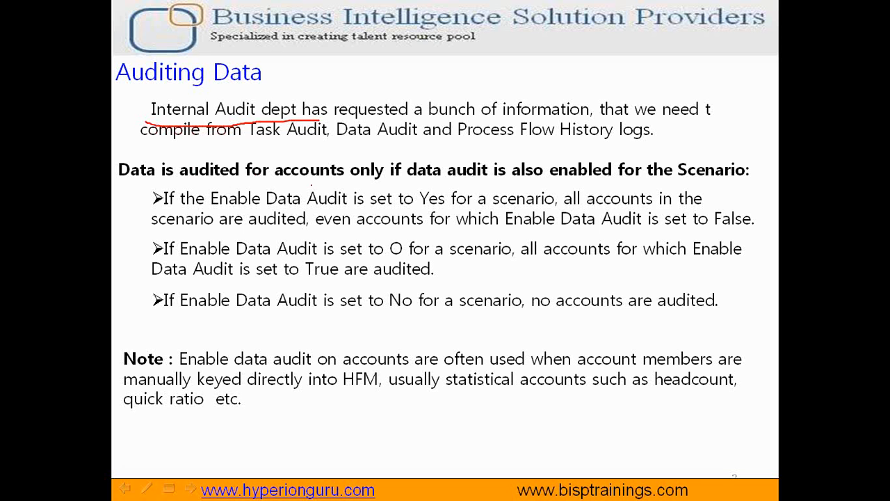
{"action": "left_click_drag", "start_coordinate": [275, 182], "coordinate": [425, 182]}
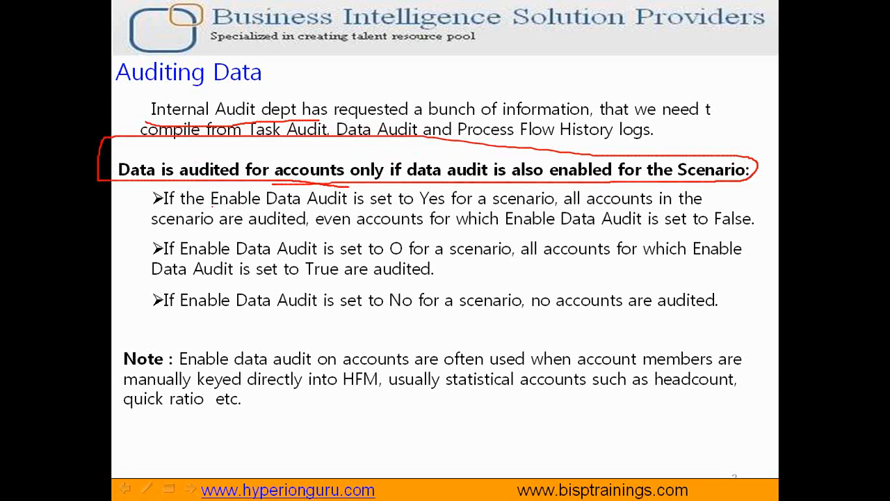
{"action": "left_click_drag", "start_coordinate": [211, 208], "coordinate": [362, 209]}
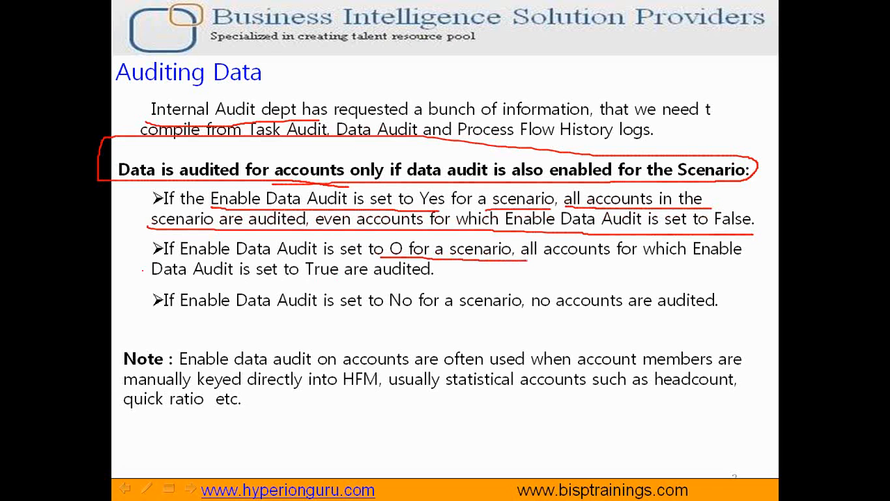
{"action": "left_click_drag", "start_coordinate": [150, 280], "coordinate": [431, 278]}
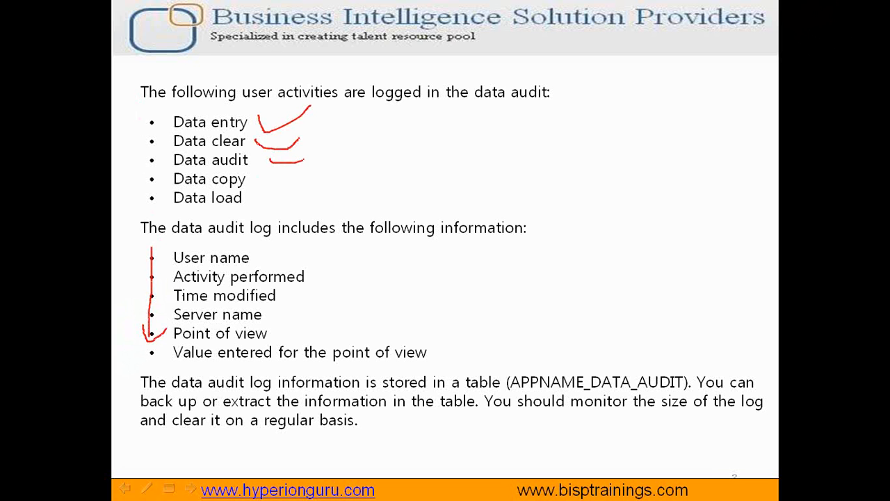
Tick the logged audit activities, exit the slideshow and bring up the Financial Management metadata editor
{"action": "left_click_drag", "start_coordinate": [334, 250], "coordinate": [331, 320]}
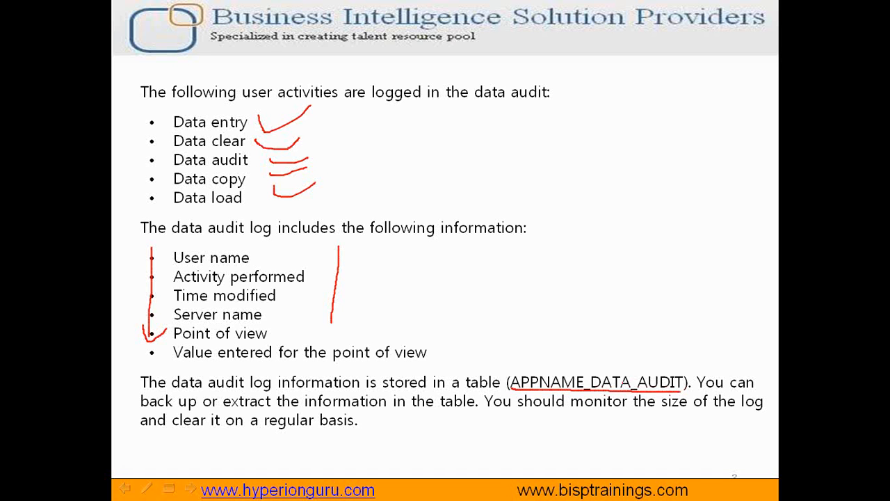
{"action": "left_click", "coordinate": [16, 486]}
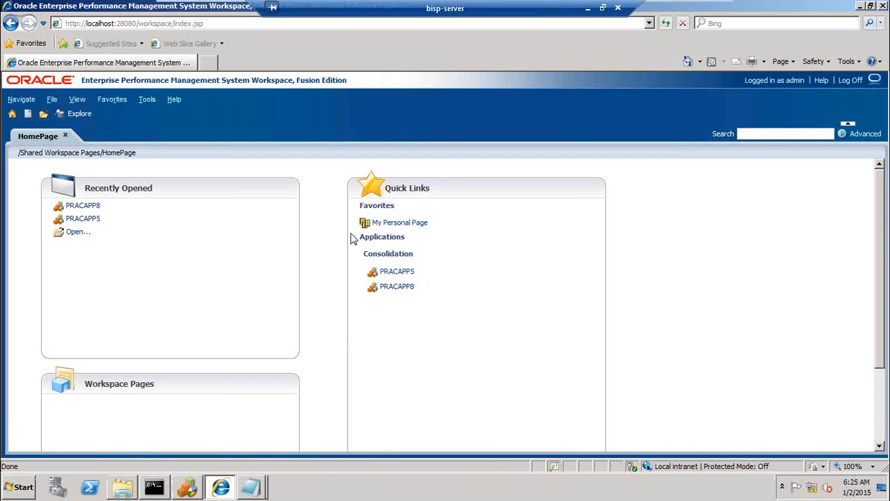
{"action": "mouse_move", "coordinate": [78, 206]}
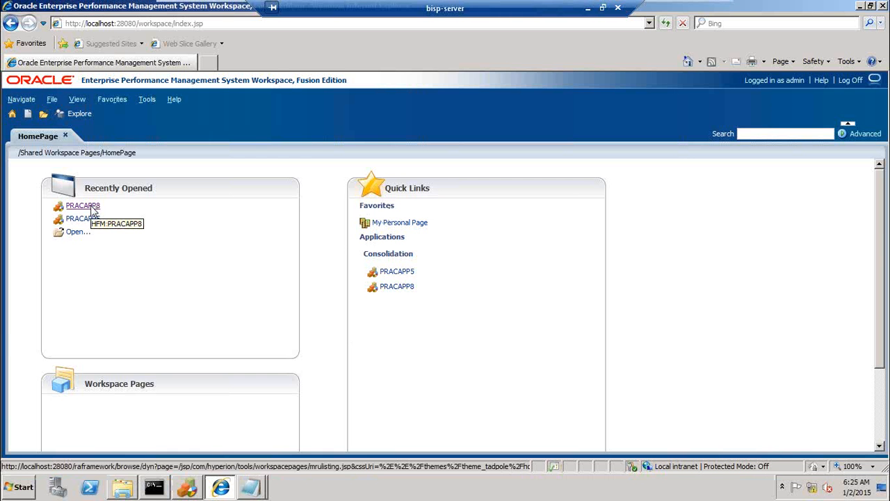
{"action": "left_click", "coordinate": [78, 206]}
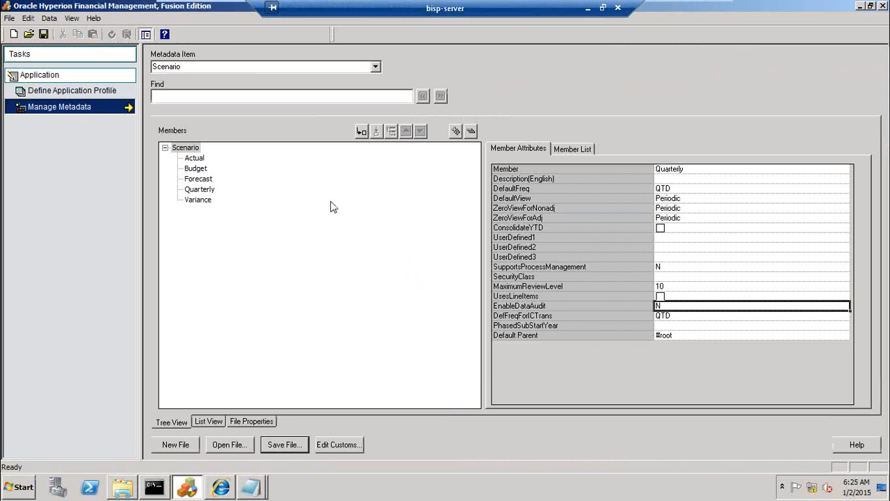
{"action": "mouse_move", "coordinate": [378, 65]}
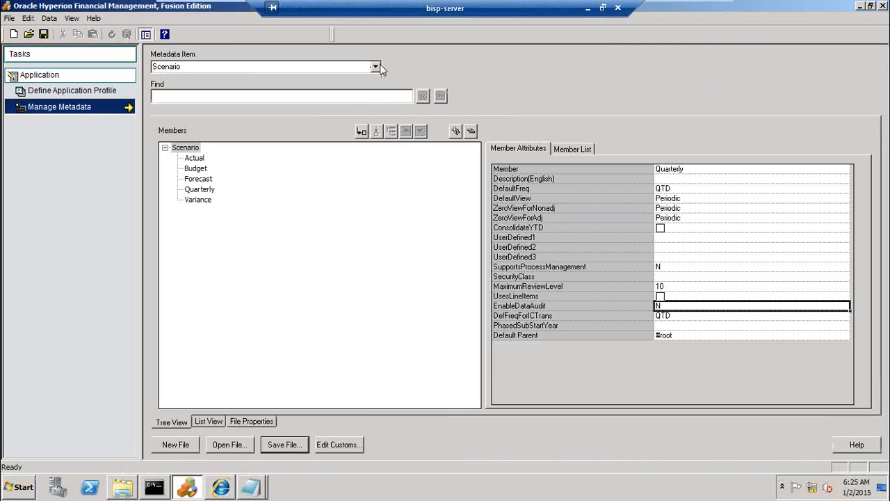
{"action": "left_click", "coordinate": [376, 66]}
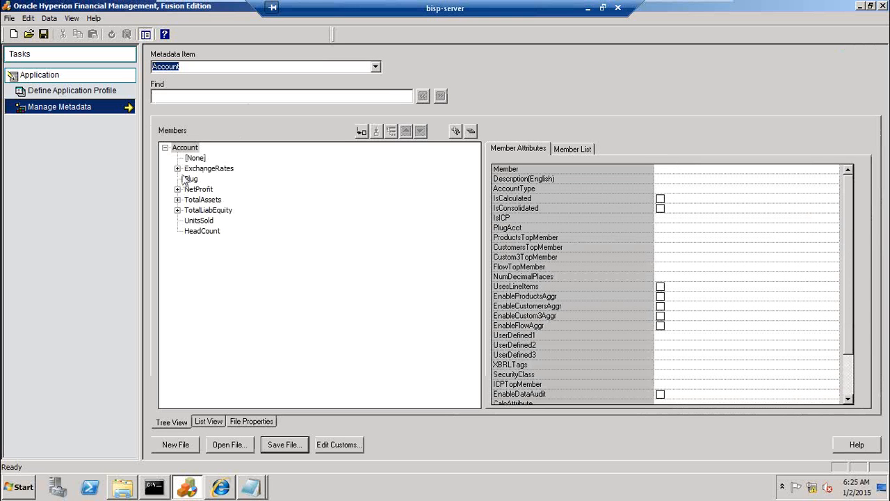
{"action": "left_click", "coordinate": [178, 189]}
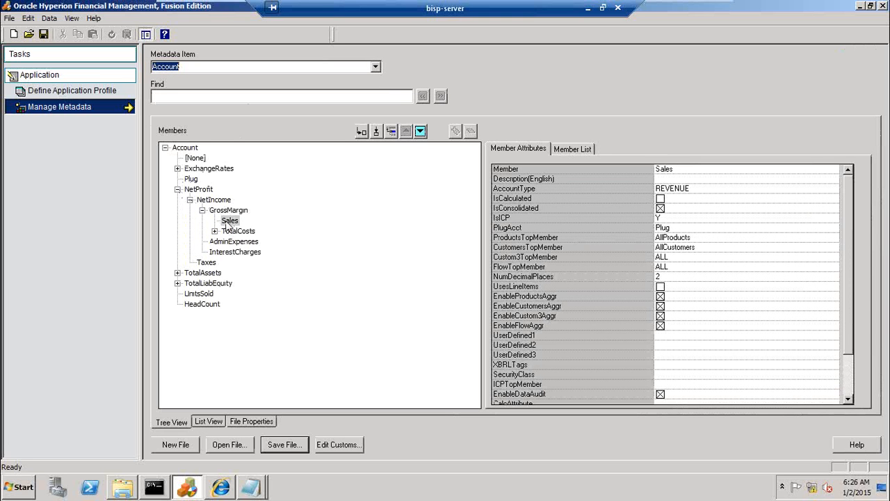
{"action": "mouse_move", "coordinate": [426, 261]}
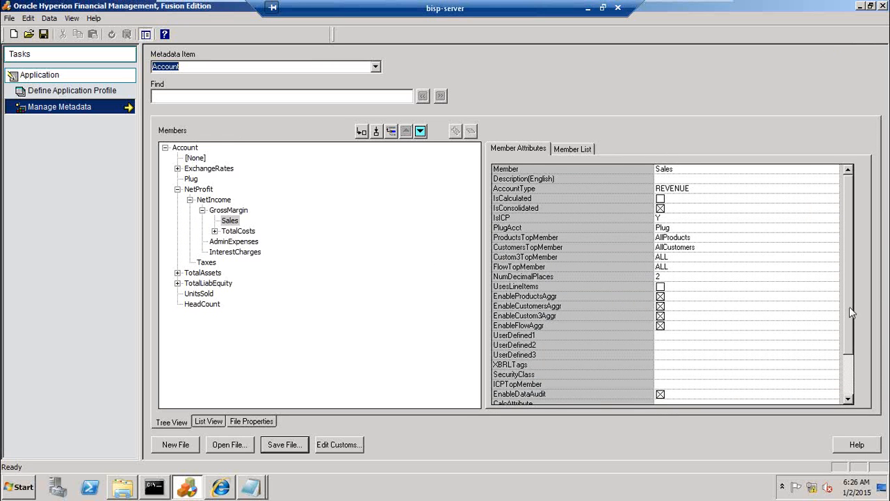
{"action": "left_click", "coordinate": [201, 303]}
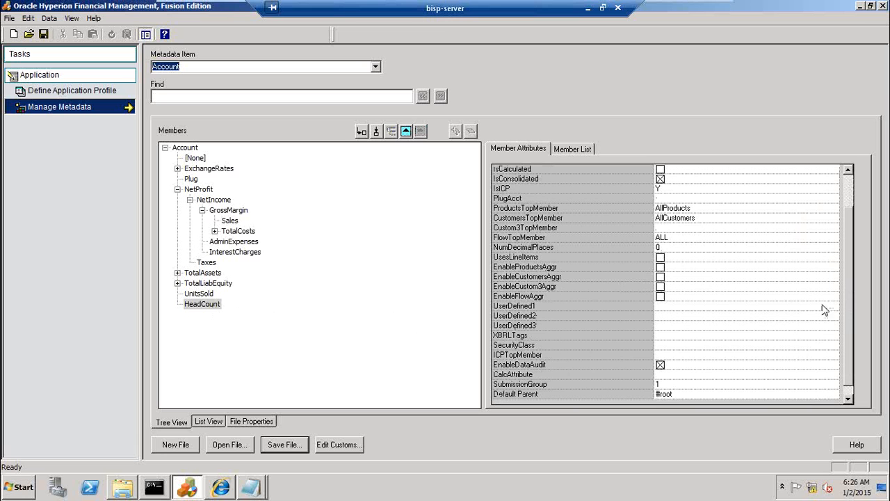
{"action": "mouse_move", "coordinate": [545, 372]}
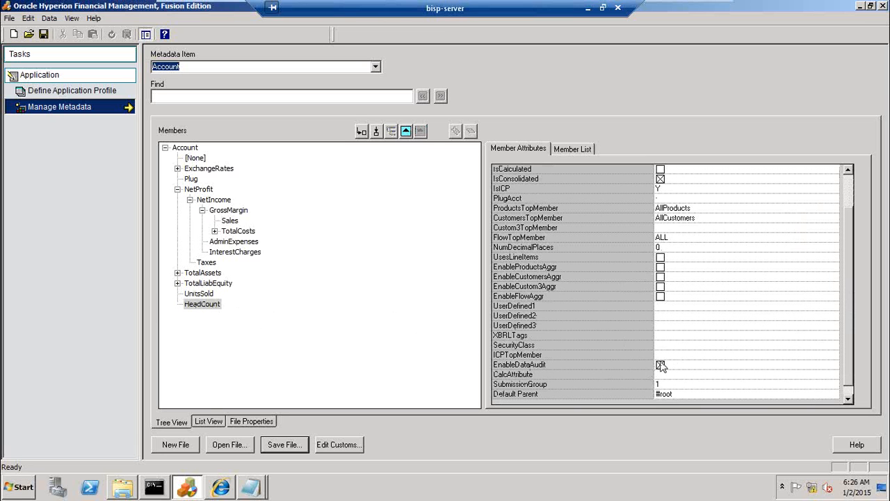
{"action": "left_click", "coordinate": [658, 364]}
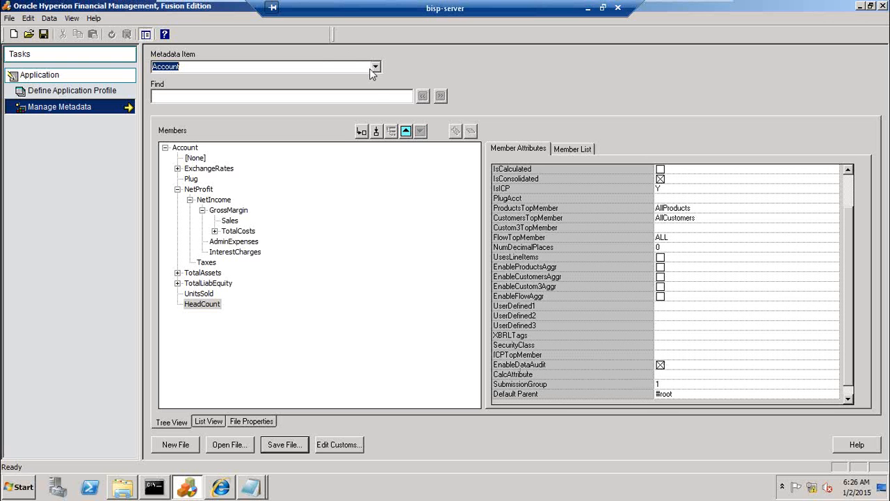
{"action": "left_click", "coordinate": [375, 67]}
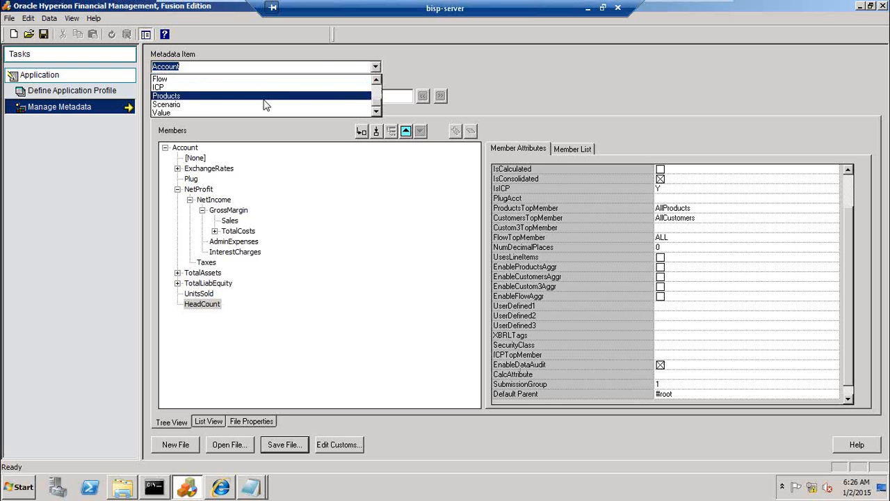
{"action": "left_click", "coordinate": [167, 95]}
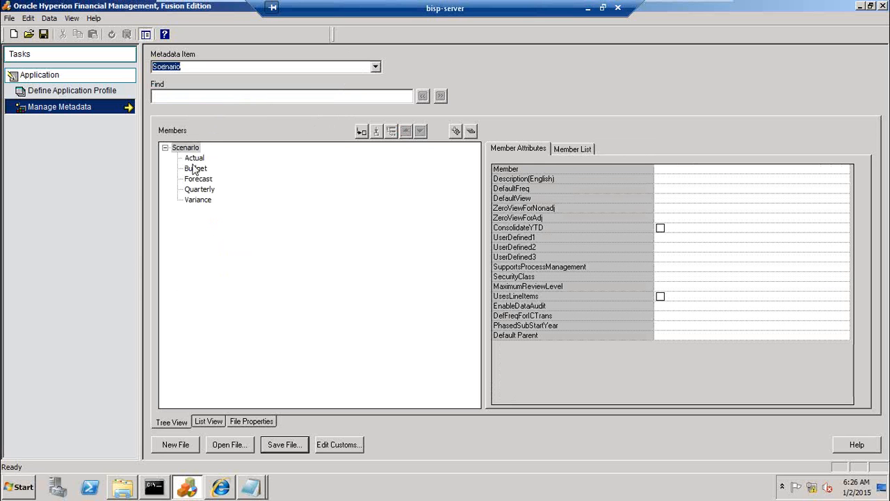
Set the Actual scenario's EnableDataAudit attribute to O
{"action": "left_click", "coordinate": [195, 159]}
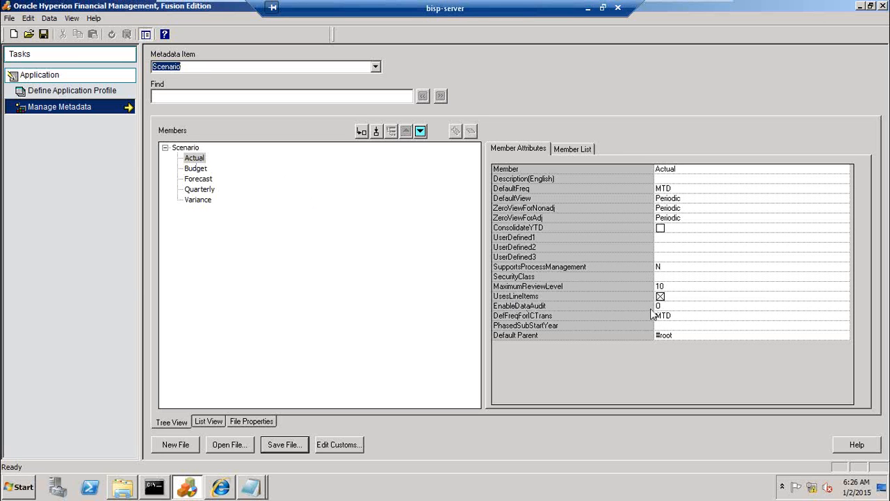
{"action": "left_click", "coordinate": [841, 306]}
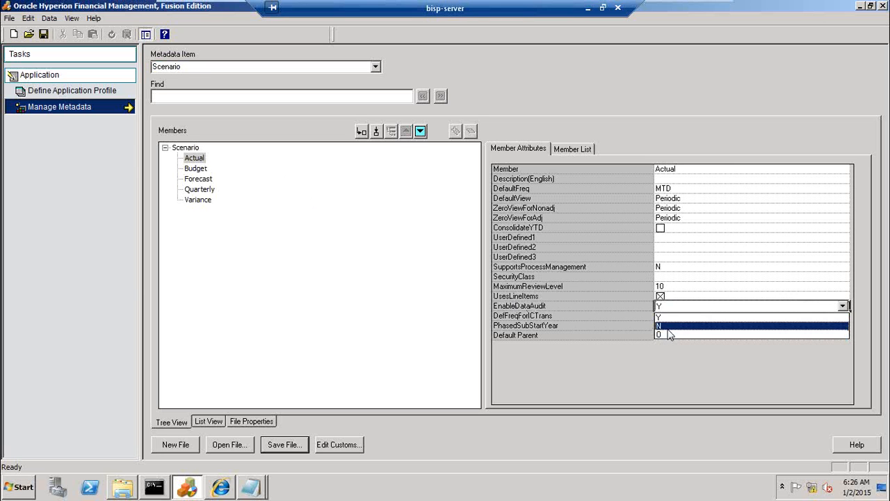
{"action": "left_click", "coordinate": [659, 335]}
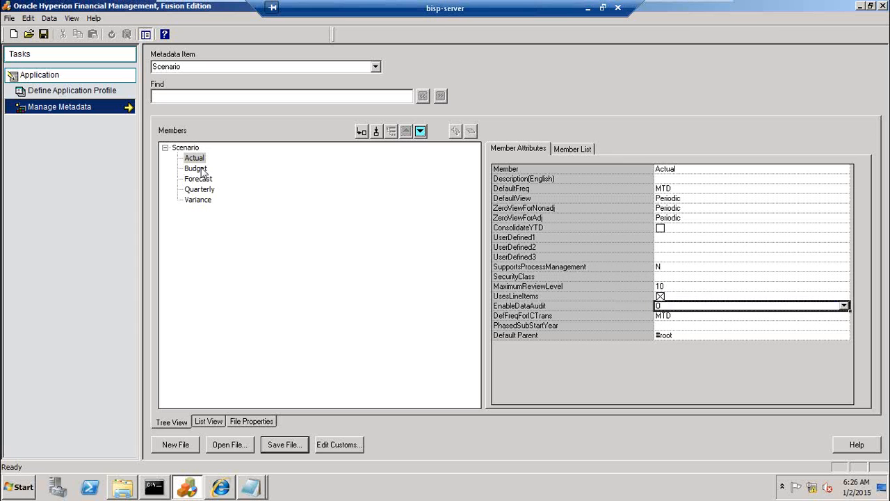
Check that Budget's EnableDataAudit remains N, then reselect Actual
{"action": "left_click", "coordinate": [194, 168]}
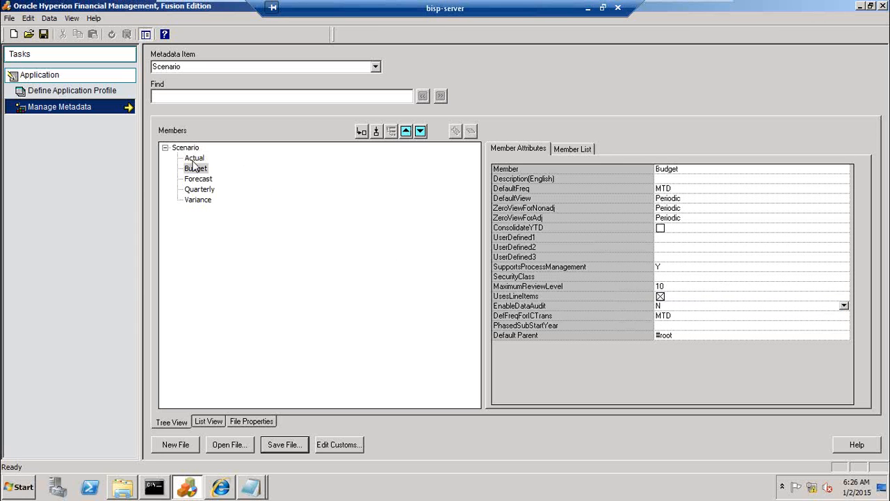
{"action": "left_click", "coordinate": [194, 159]}
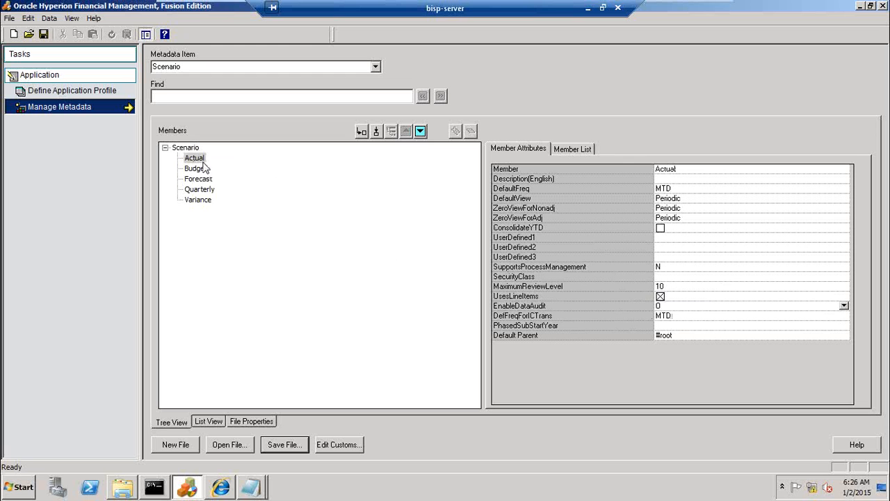
{"action": "left_click", "coordinate": [200, 178]}
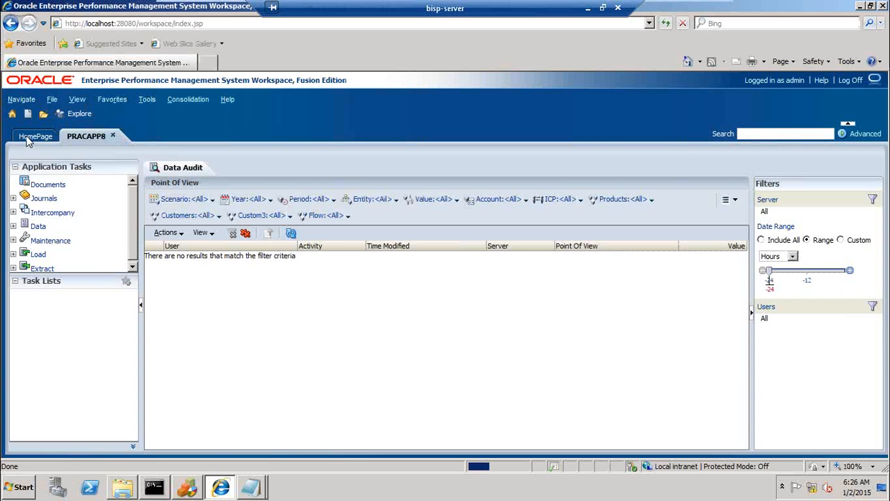
Return to the EPM Workspace HomePage tab
{"action": "left_click", "coordinate": [35, 136]}
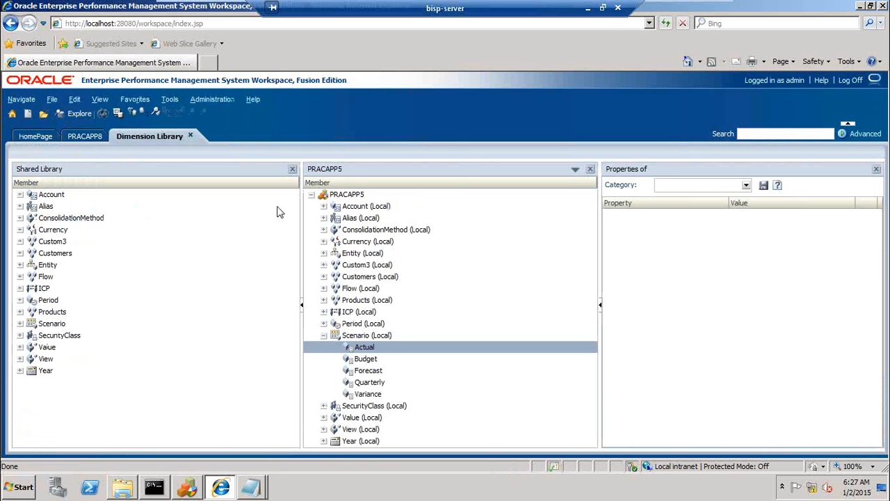
Set HeadCount's Enable Data Audit property to Y, save, and show Actual's properties again
{"action": "left_click", "coordinate": [364, 346]}
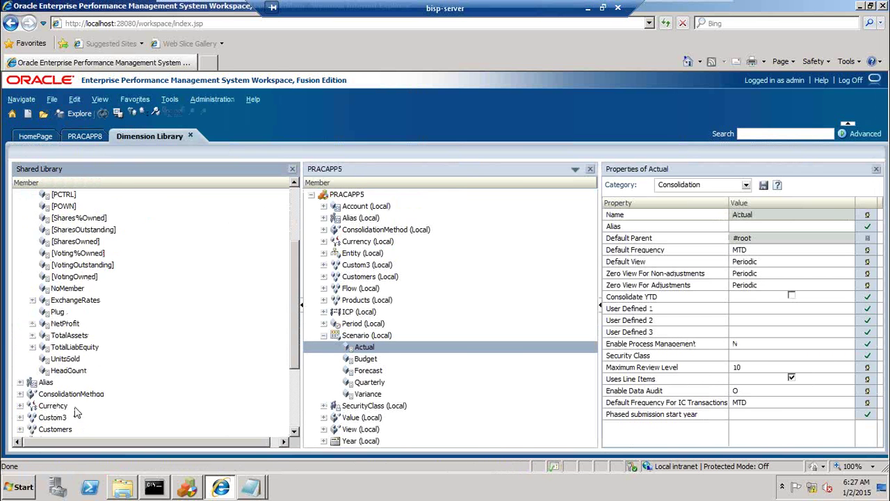
{"action": "left_click", "coordinate": [67, 370]}
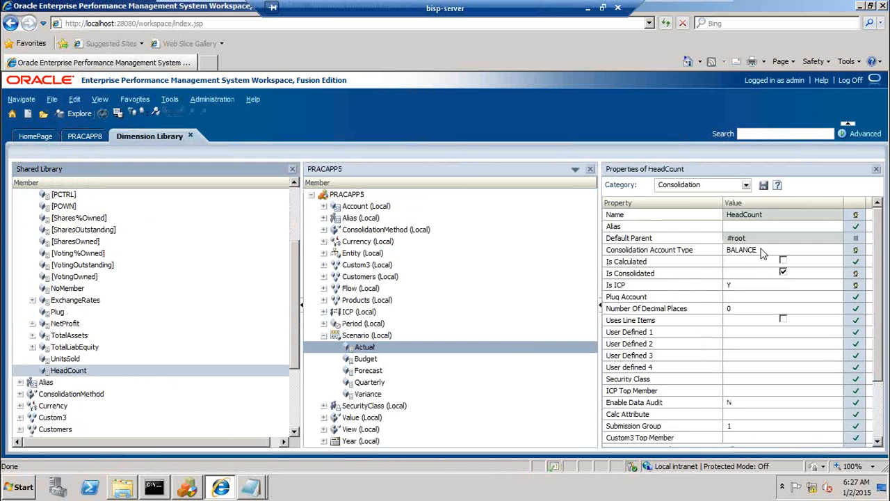
{"action": "scroll", "scroll_direction": "down", "scroll_amount": 3}
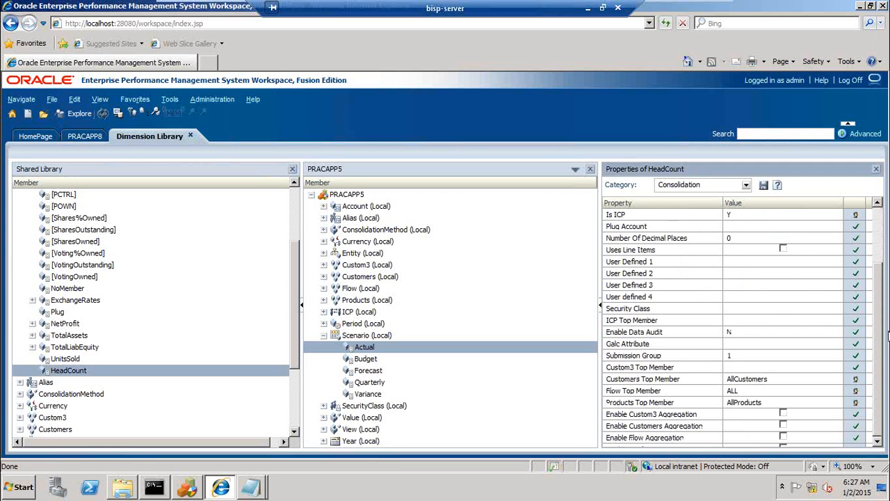
{"action": "scroll", "scroll_direction": "down", "scroll_amount": 3}
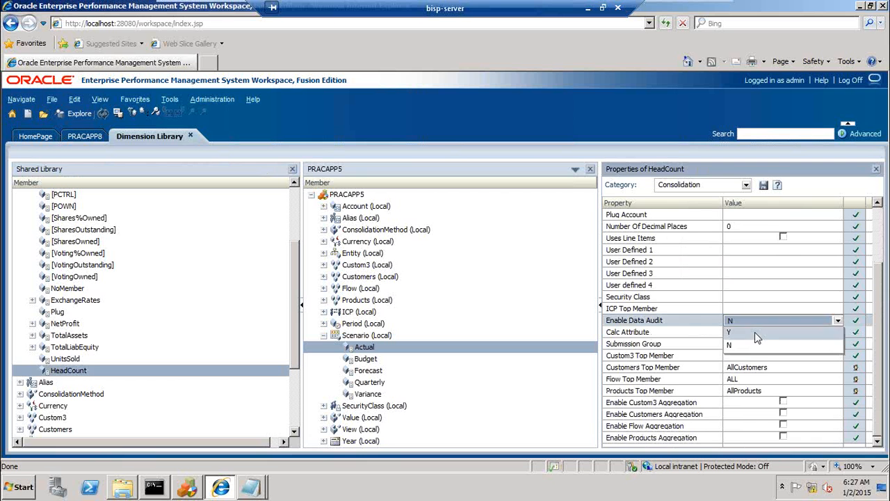
{"action": "left_click", "coordinate": [729, 332]}
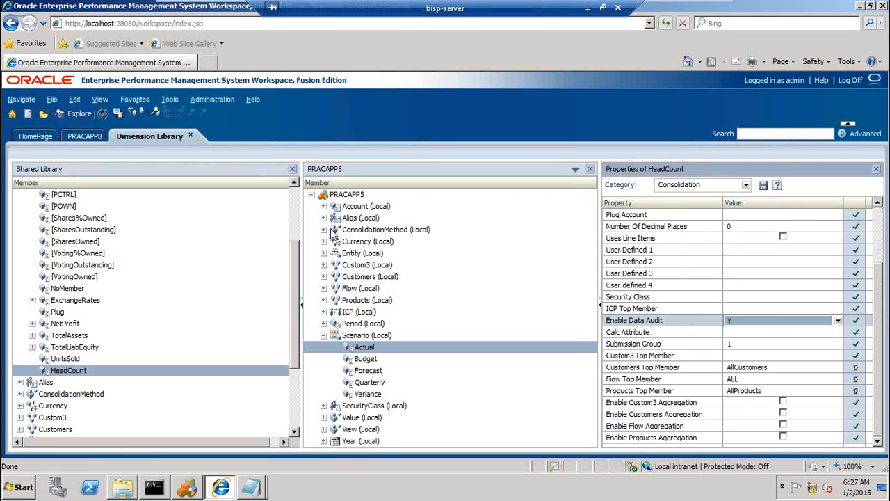
{"action": "mouse_move", "coordinate": [301, 288]}
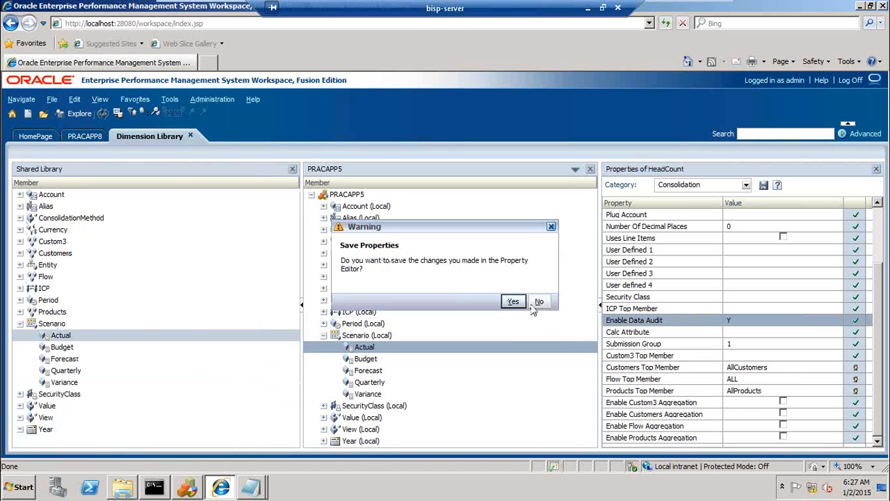
{"action": "left_click", "coordinate": [539, 300]}
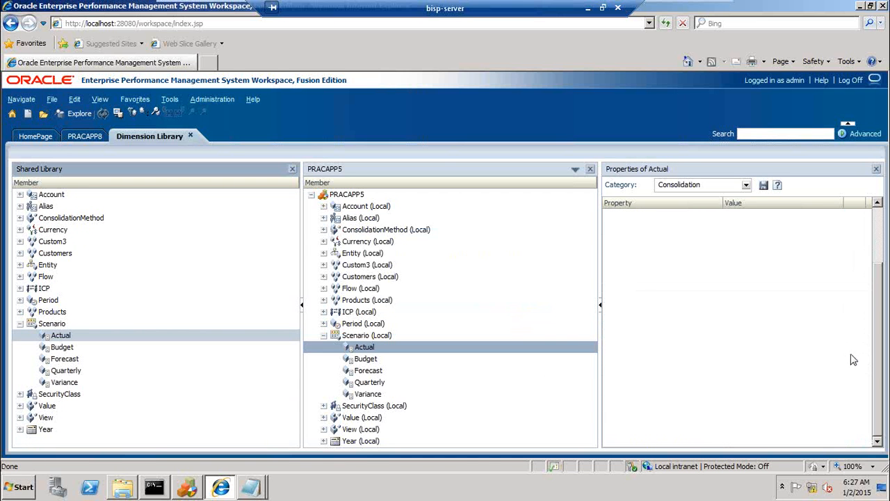
{"action": "left_click", "coordinate": [364, 348]}
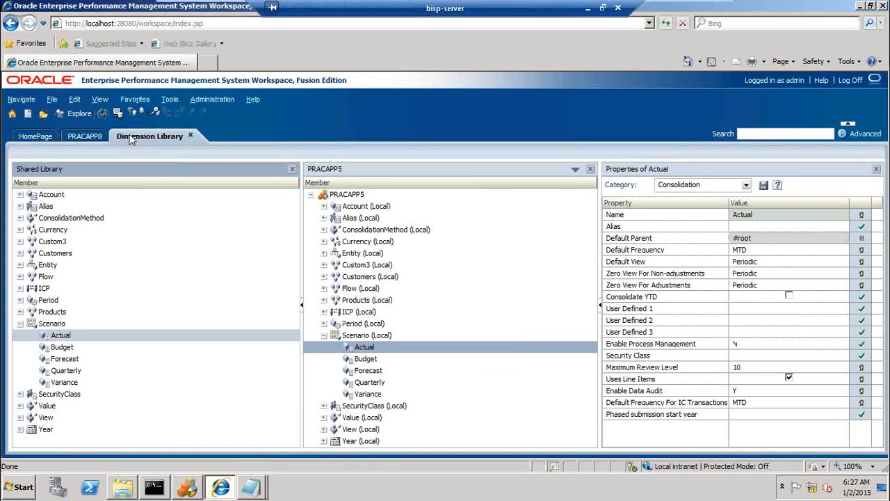
Start a Load Application Elements task with Clear metadata and data confirmed, and browse for a file
{"action": "left_click", "coordinate": [85, 136]}
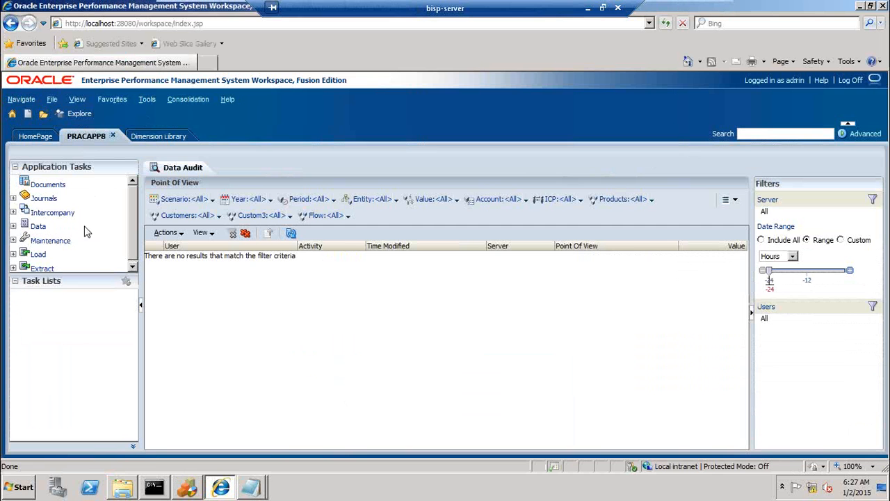
{"action": "mouse_move", "coordinate": [70, 240]}
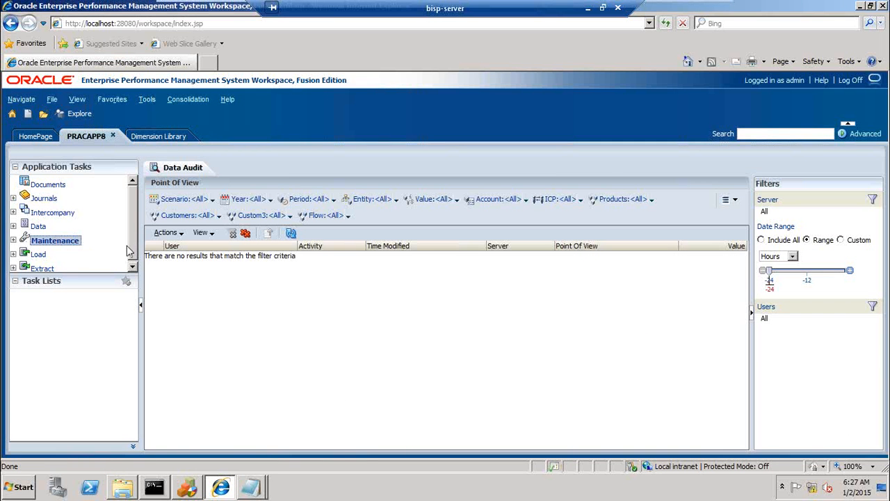
{"action": "mouse_move", "coordinate": [39, 253]}
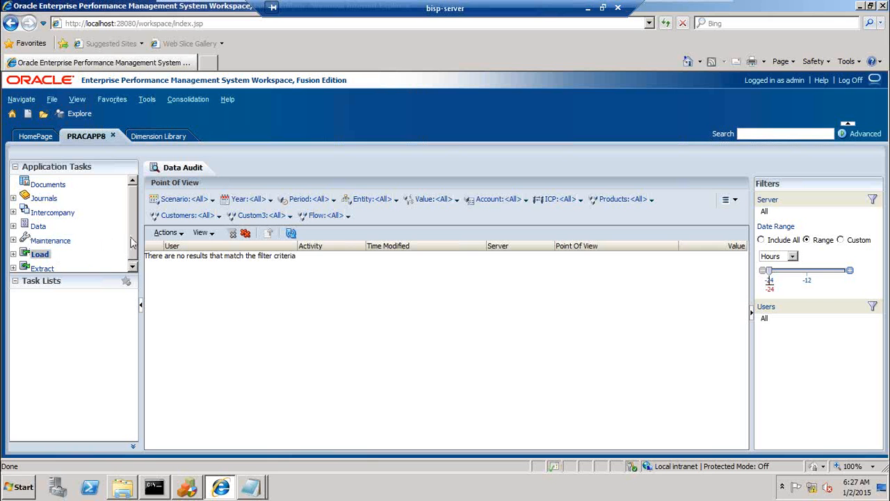
{"action": "mouse_move", "coordinate": [37, 253]}
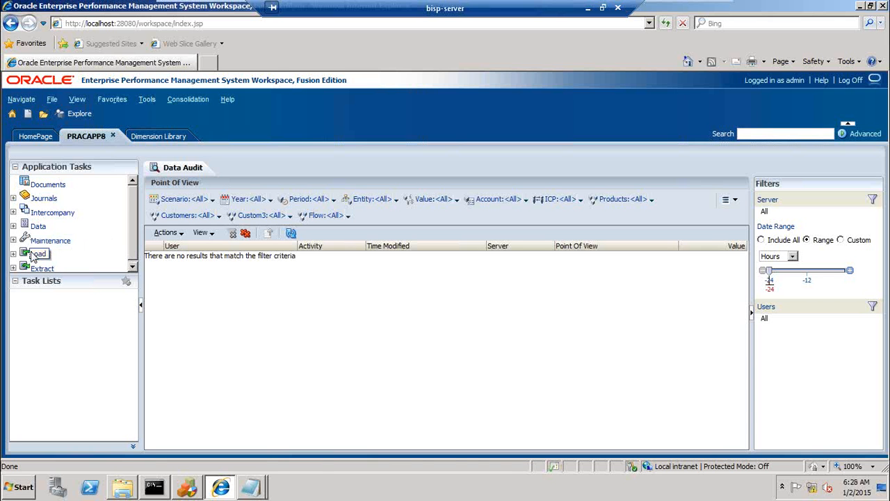
{"action": "left_click", "coordinate": [14, 253]}
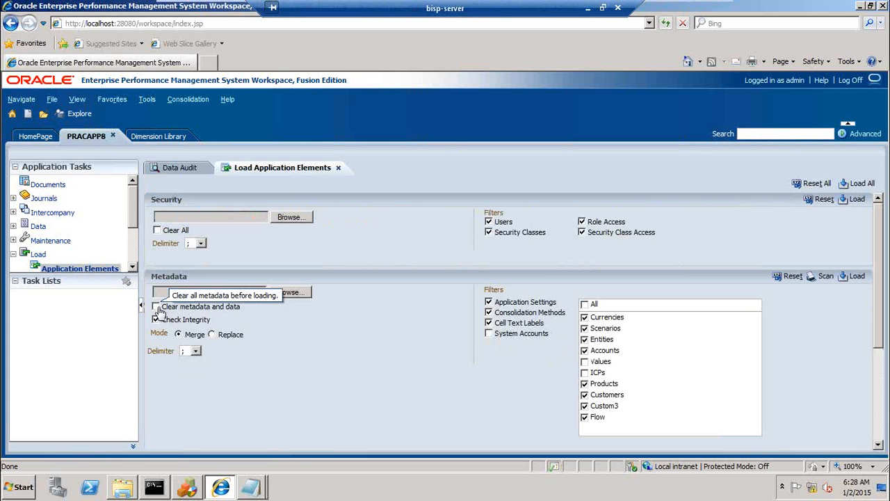
{"action": "left_click", "coordinate": [156, 306]}
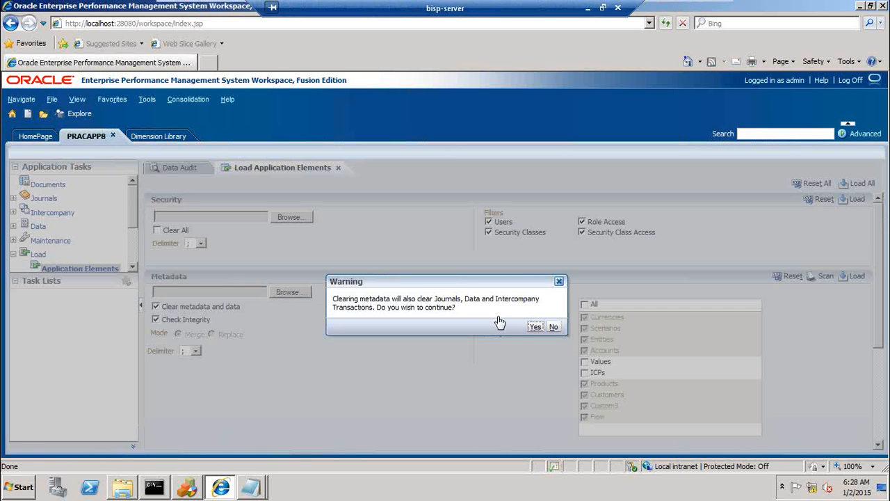
{"action": "left_click", "coordinate": [534, 326]}
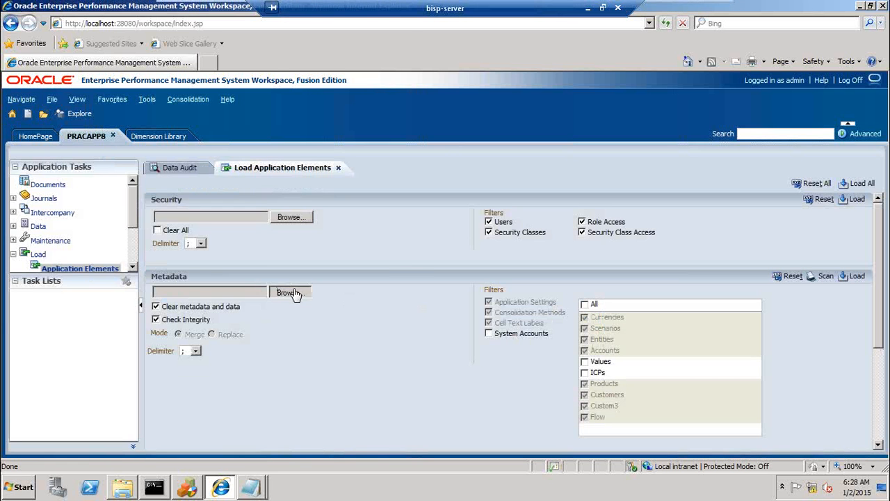
{"action": "left_click", "coordinate": [290, 292]}
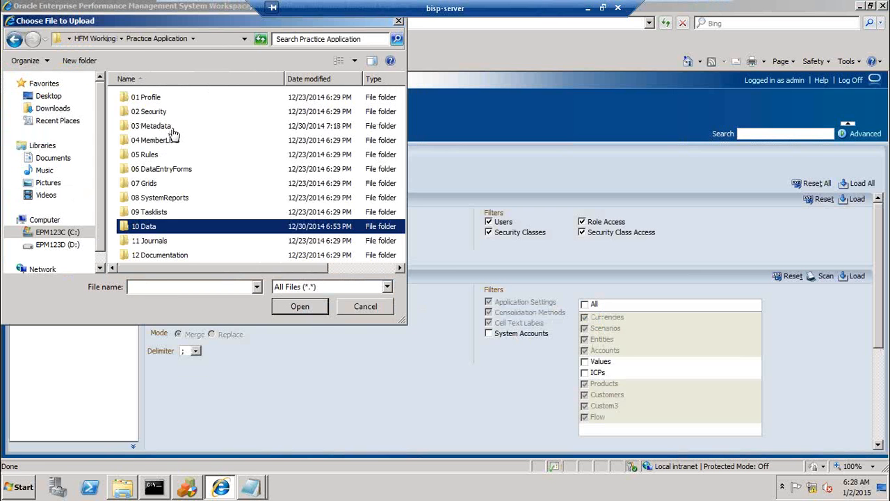
Choose Simple2 from the 03 Metadata folder, sorted by date modified, as the upload file
{"action": "double_click", "coordinate": [150, 125]}
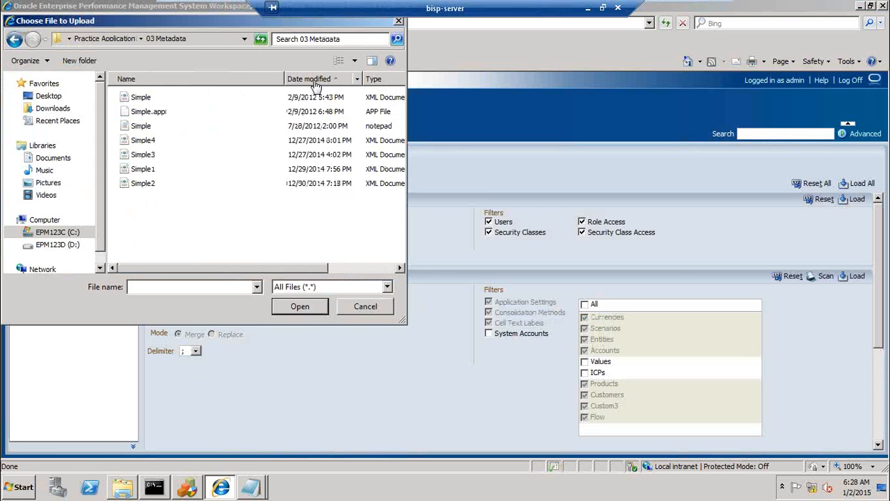
{"action": "left_click", "coordinate": [313, 78]}
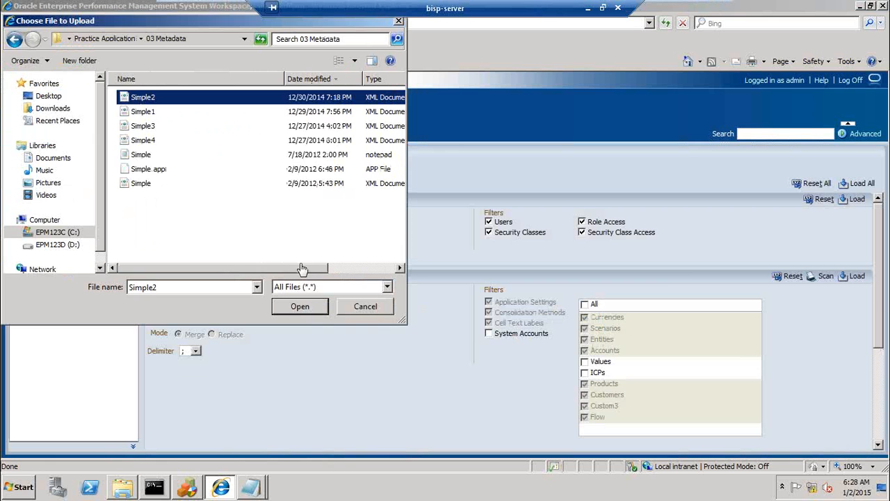
{"action": "left_click", "coordinate": [300, 305]}
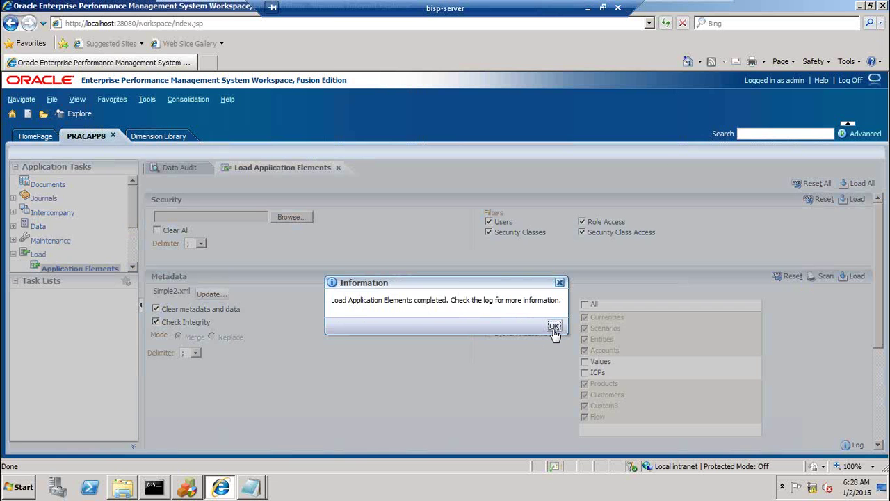
Dismiss the load-completed message and close the Load Application Elements page
{"action": "left_click", "coordinate": [553, 325]}
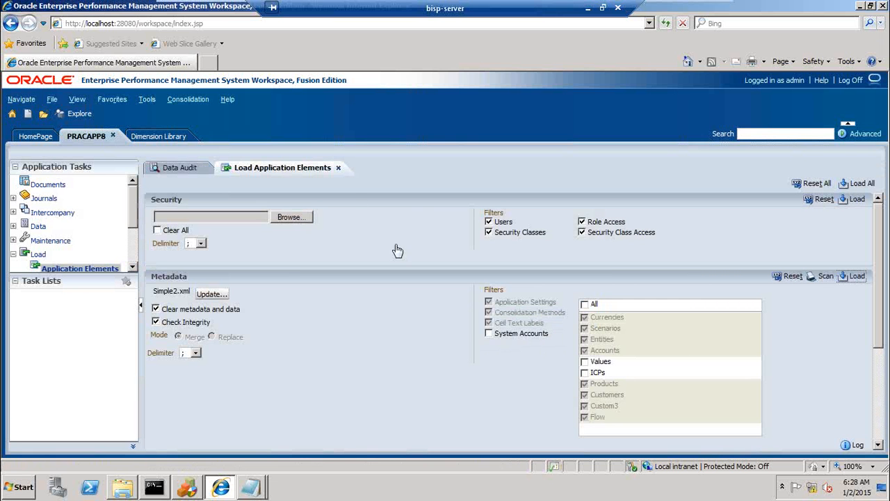
{"action": "mouse_move", "coordinate": [338, 167]}
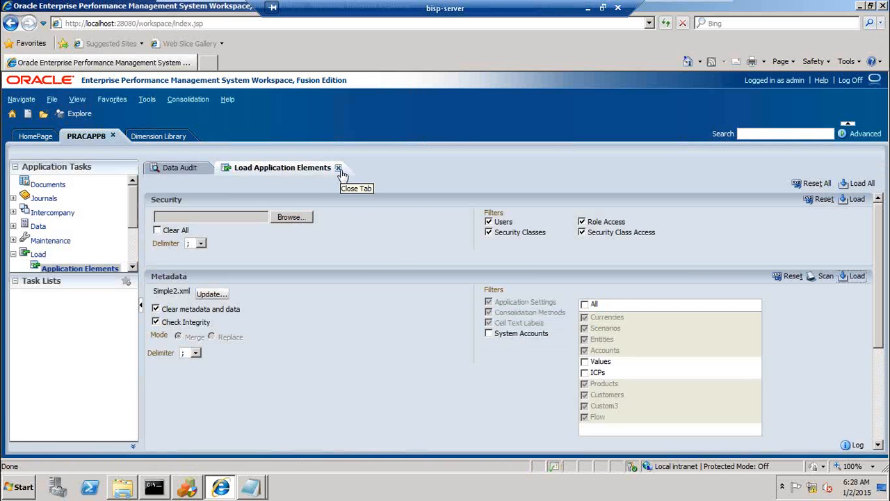
{"action": "left_click", "coordinate": [339, 167]}
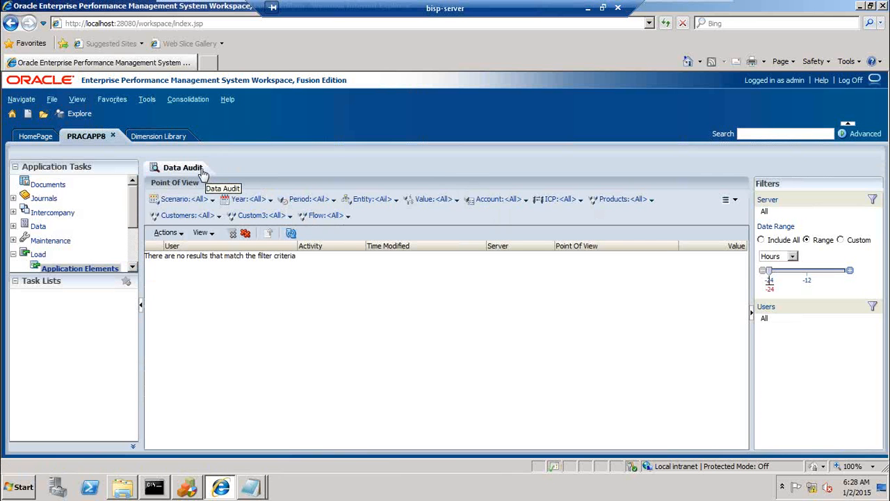
{"action": "mouse_move", "coordinate": [577, 5]}
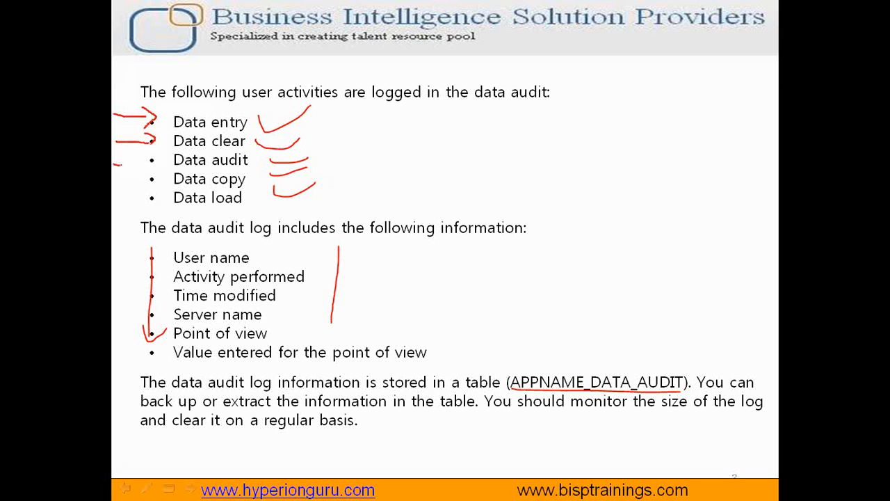
{"action": "left_click_drag", "start_coordinate": [114, 160], "coordinate": [153, 181]}
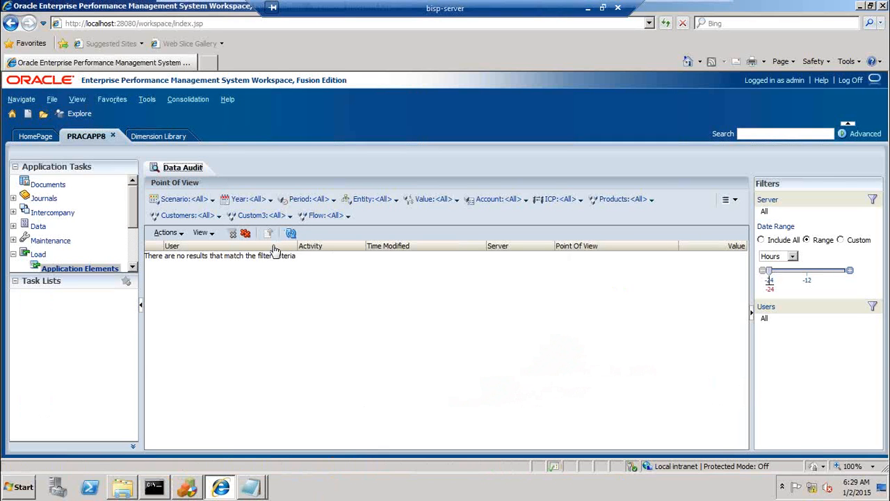
{"action": "mouse_move", "coordinate": [113, 243]}
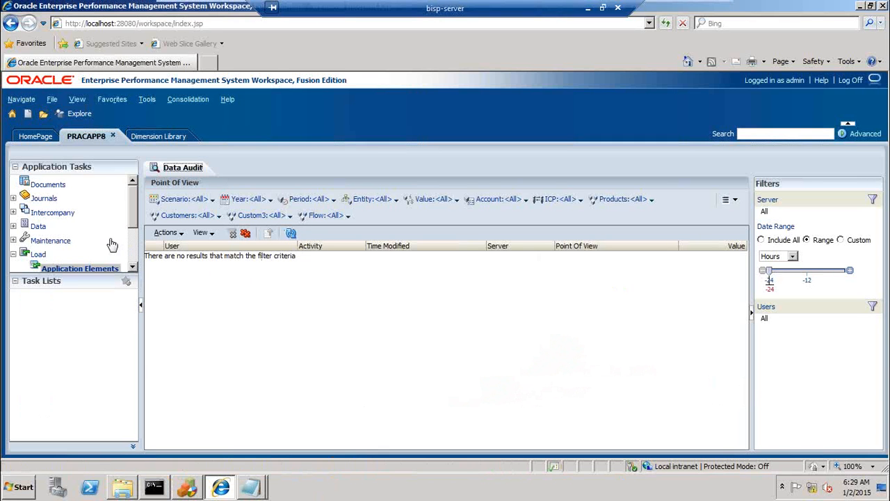
Open the Simple grid document from Consolidation > Documents
{"action": "left_click", "coordinate": [188, 99]}
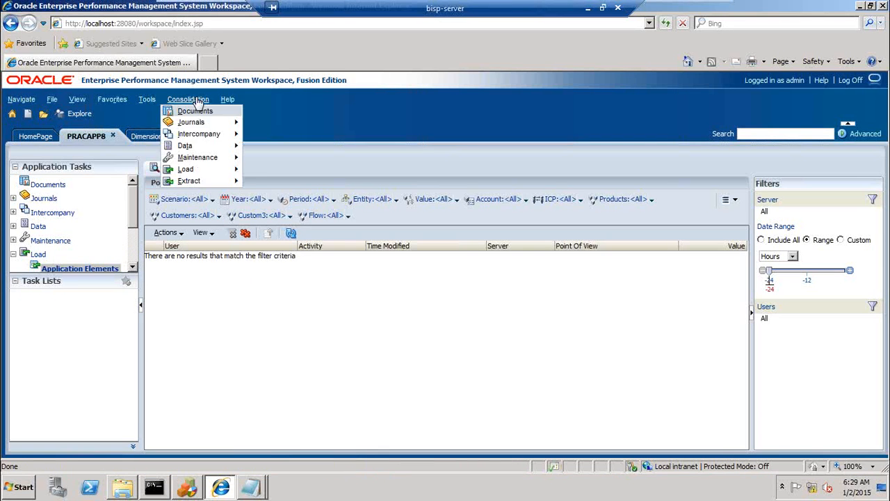
{"action": "left_click", "coordinate": [194, 112]}
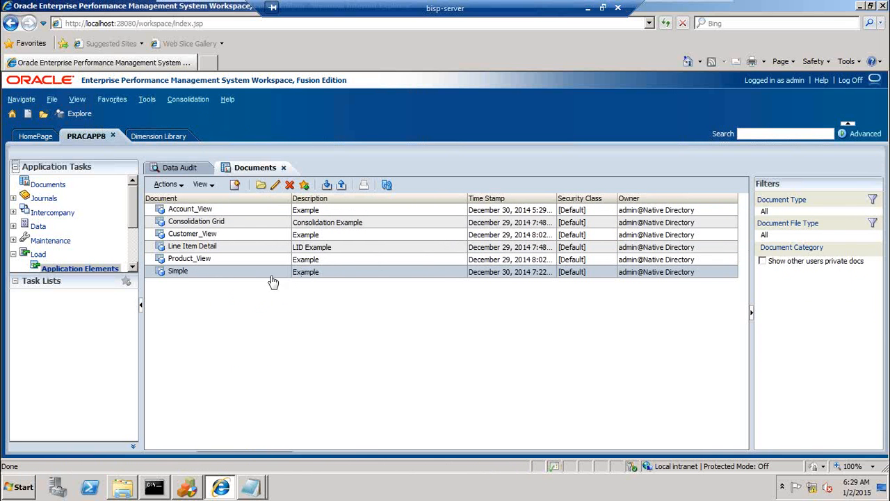
{"action": "mouse_move", "coordinate": [192, 274]}
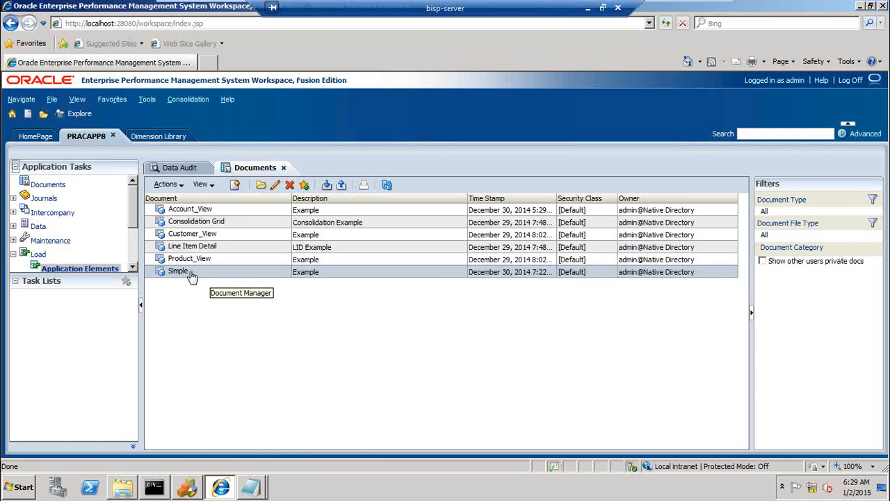
{"action": "double_click", "coordinate": [178, 270]}
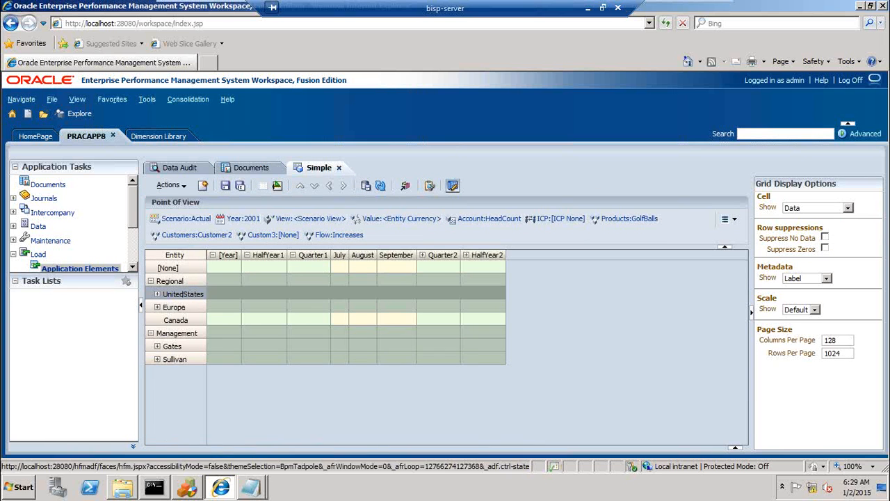
Expand UnitedStates and California, enter 100 for Sunnyvale July and save the grid
{"action": "left_click", "coordinate": [158, 294]}
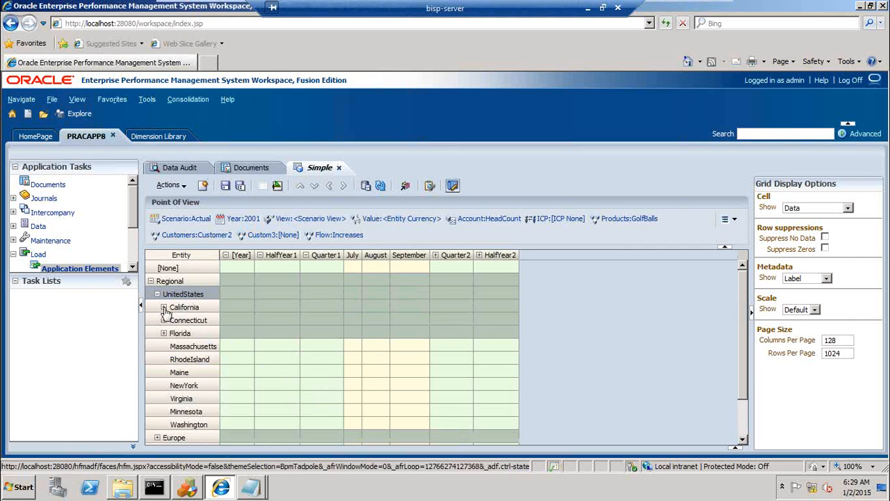
{"action": "left_click", "coordinate": [164, 307]}
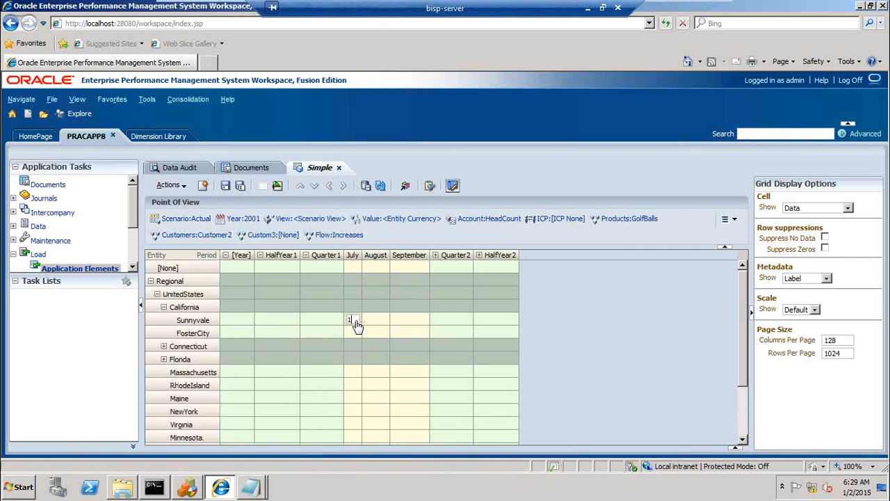
{"action": "type", "text": "100"}
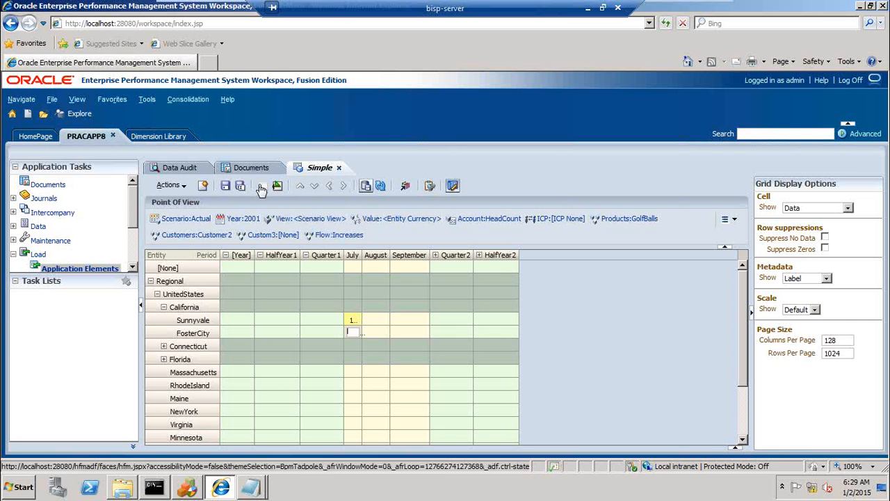
{"action": "left_click", "coordinate": [168, 185]}
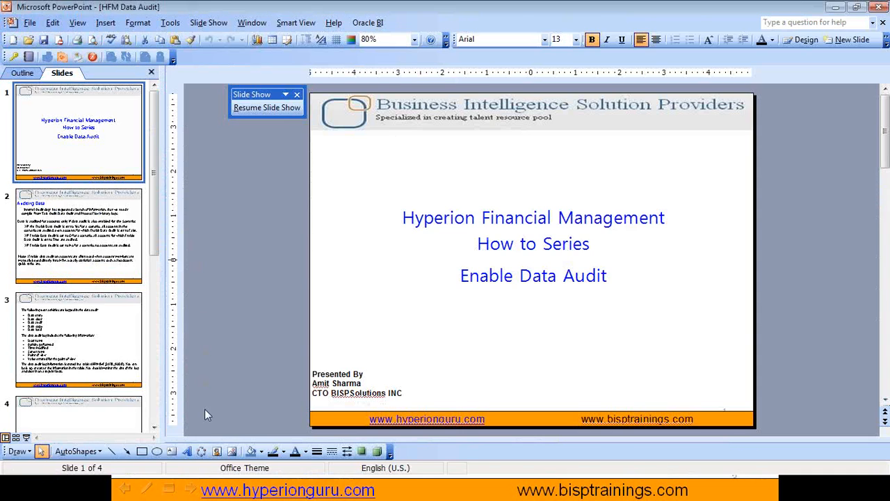
Resume the slideshow and pen-mark Data copy and Data load as audited activities
{"action": "left_click", "coordinate": [267, 107]}
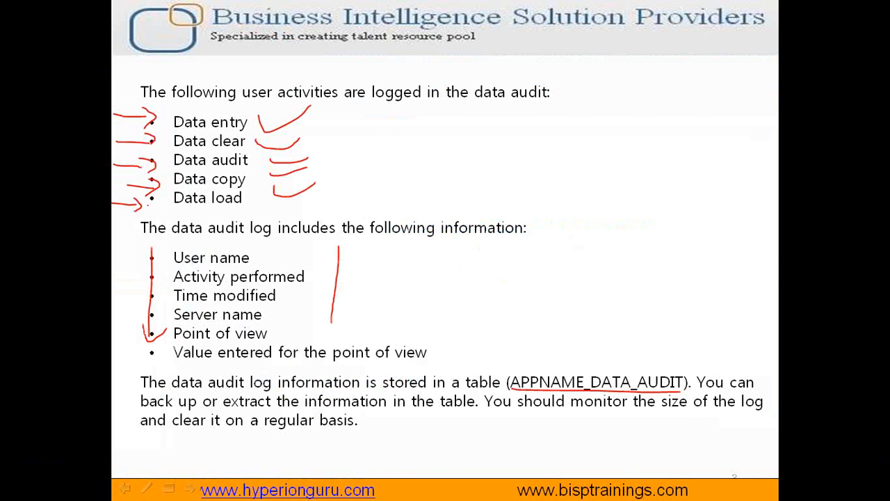
{"action": "left_click_drag", "start_coordinate": [167, 173], "coordinate": [265, 206]}
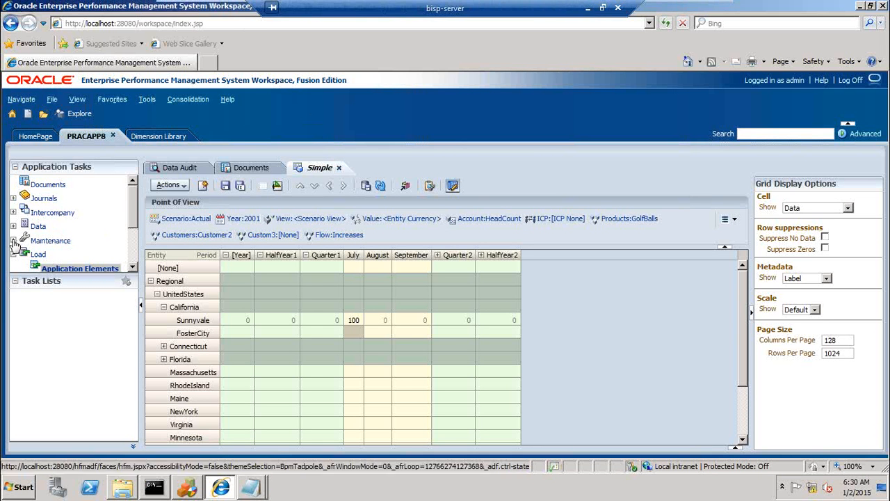
Expand Maintenance and Data in Application Tasks to reach the Manage Data page
{"action": "left_click", "coordinate": [12, 240]}
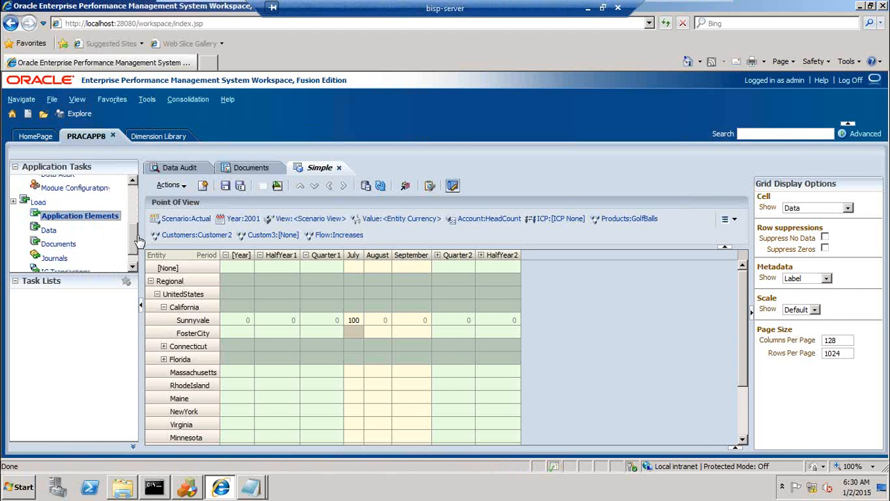
{"action": "scroll", "scroll_direction": "down", "scroll_amount": 3}
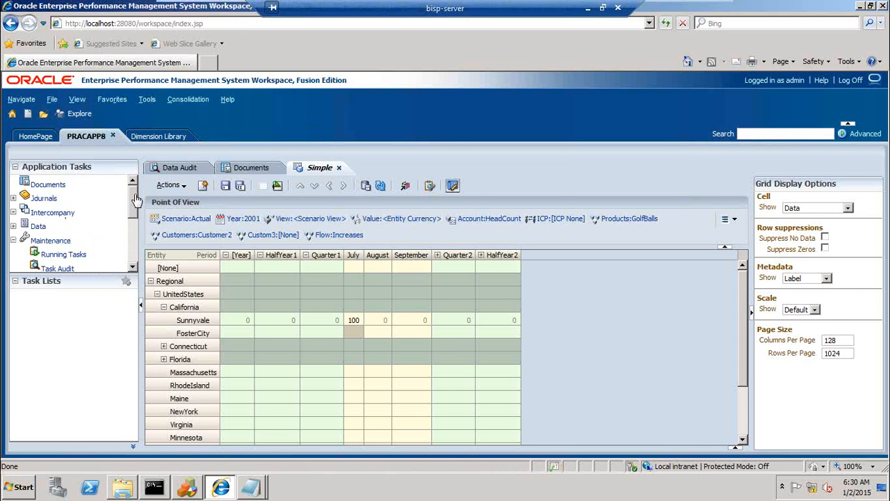
{"action": "left_click", "coordinate": [14, 225]}
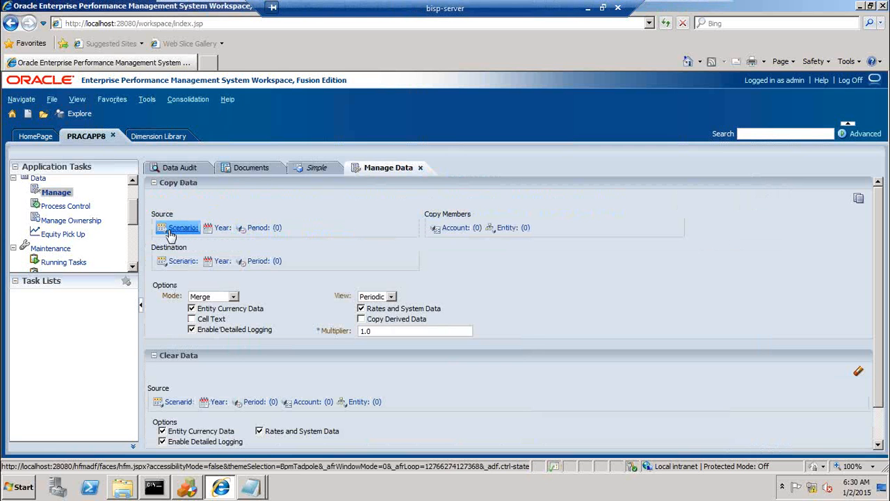
{"action": "mouse_move", "coordinate": [188, 233]}
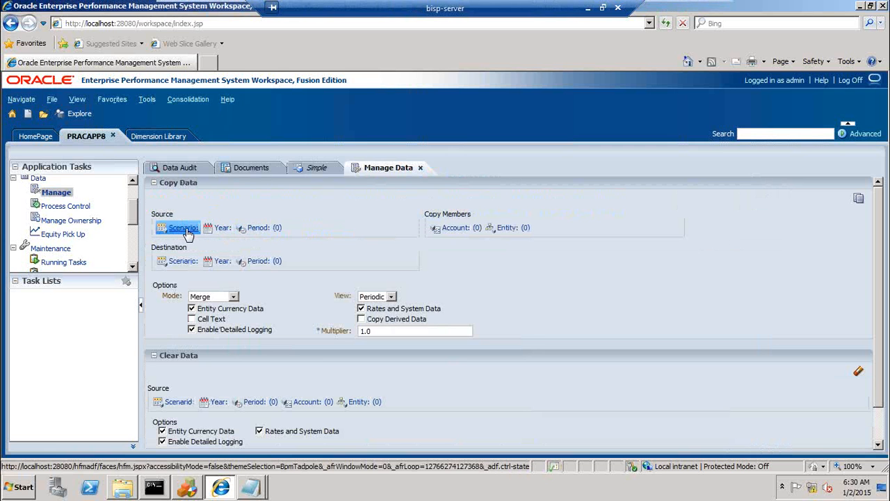
Select Actual as the copy source scenario and 2004 as the source year
{"action": "left_click", "coordinate": [183, 228]}
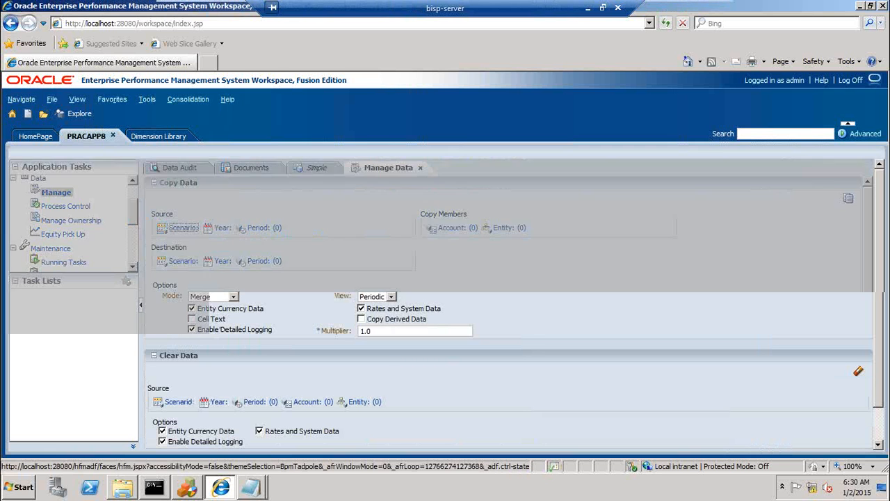
{"action": "left_click", "coordinate": [174, 228]}
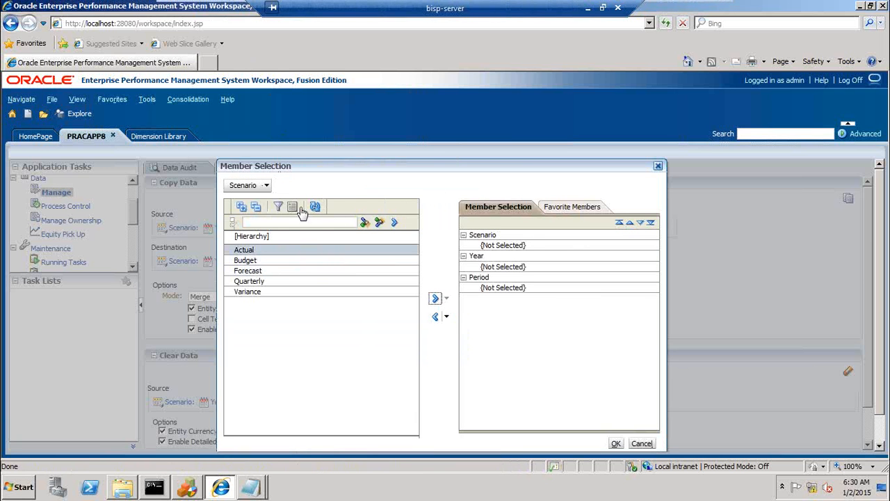
{"action": "left_click", "coordinate": [263, 185]}
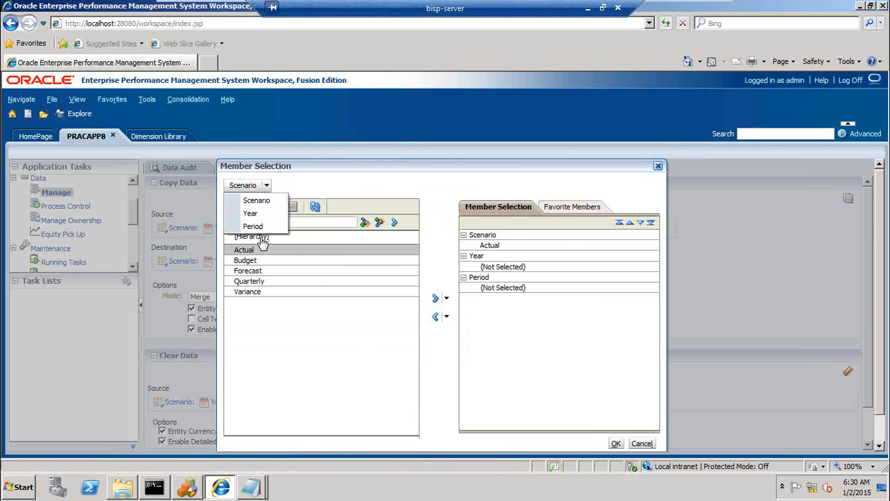
{"action": "left_click", "coordinate": [250, 213]}
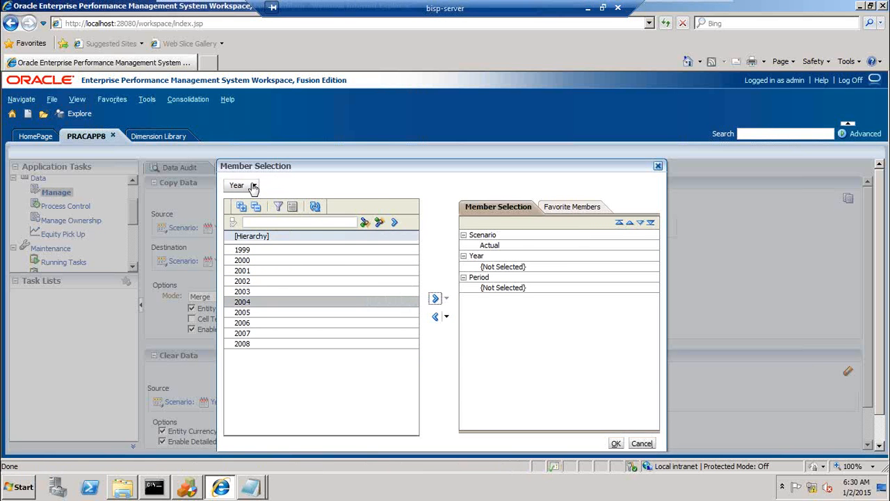
{"action": "left_click", "coordinate": [253, 185]}
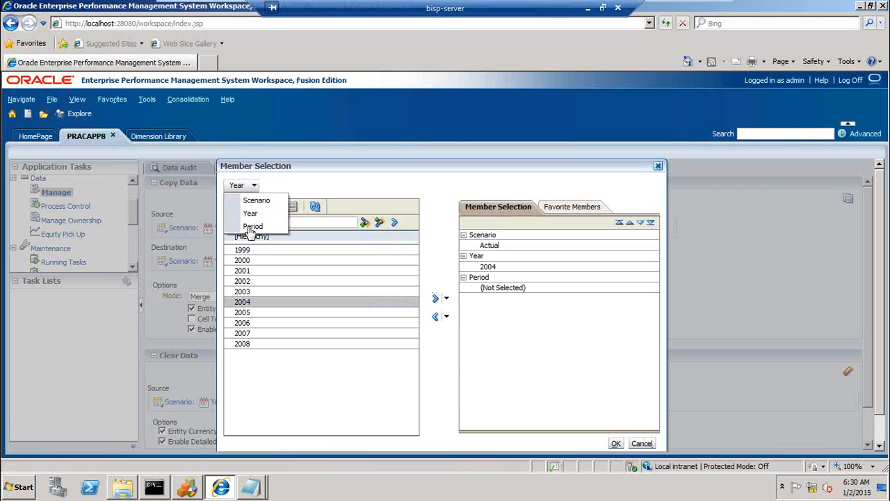
Drill through the period hierarchy and confirm July as the source period
{"action": "left_click", "coordinate": [254, 226]}
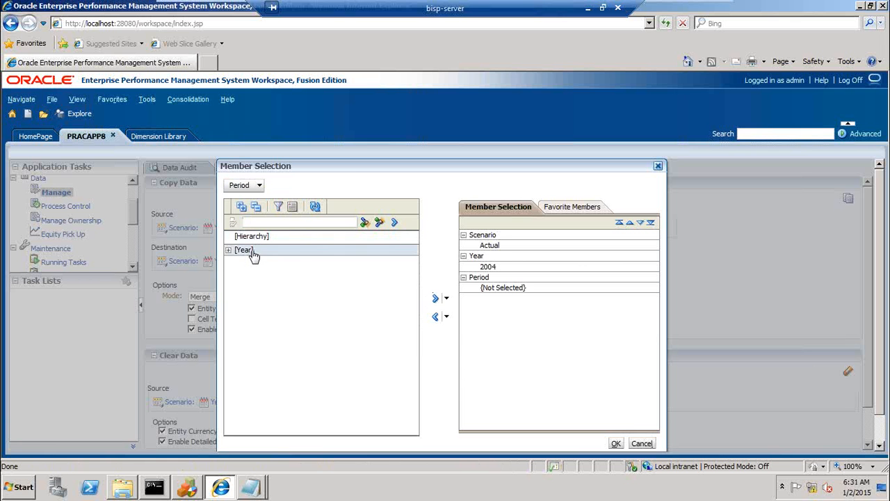
{"action": "left_click", "coordinate": [228, 250]}
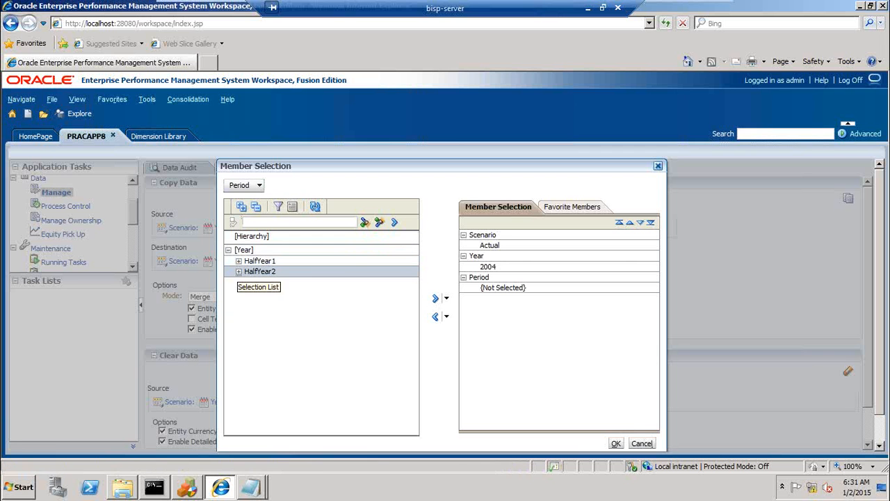
{"action": "left_click", "coordinate": [239, 262]}
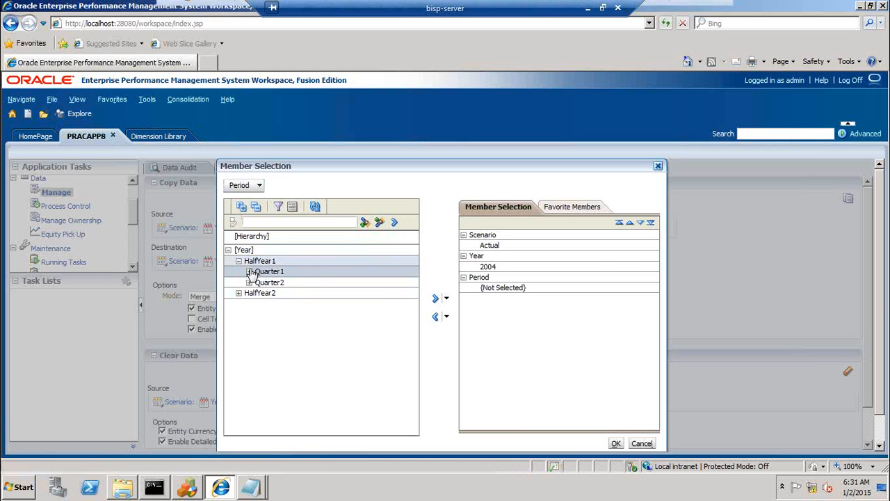
{"action": "left_click", "coordinate": [247, 271]}
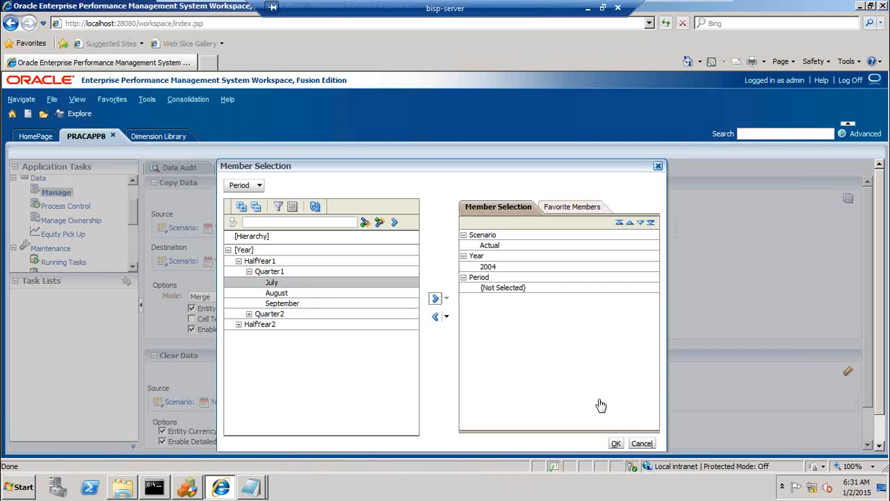
{"action": "left_click", "coordinate": [434, 298]}
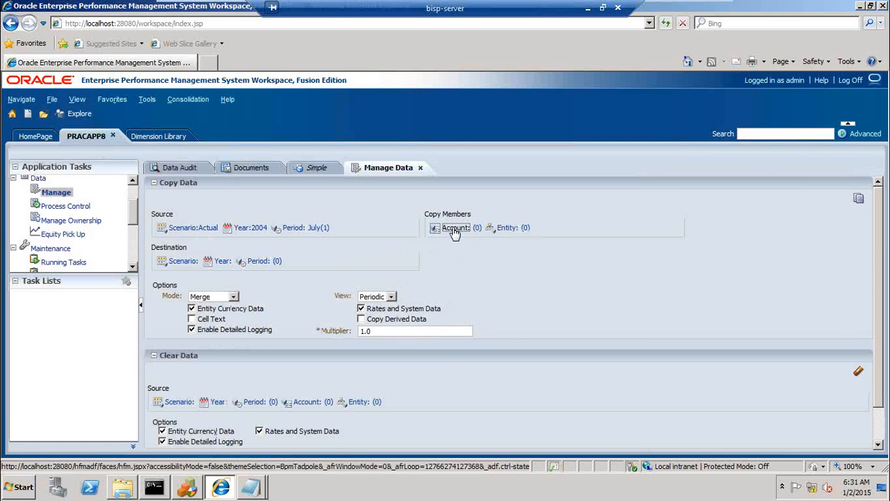
Set Copy Members to account HeadCount and entity Regional with [Descendants]
{"action": "left_click", "coordinate": [435, 228]}
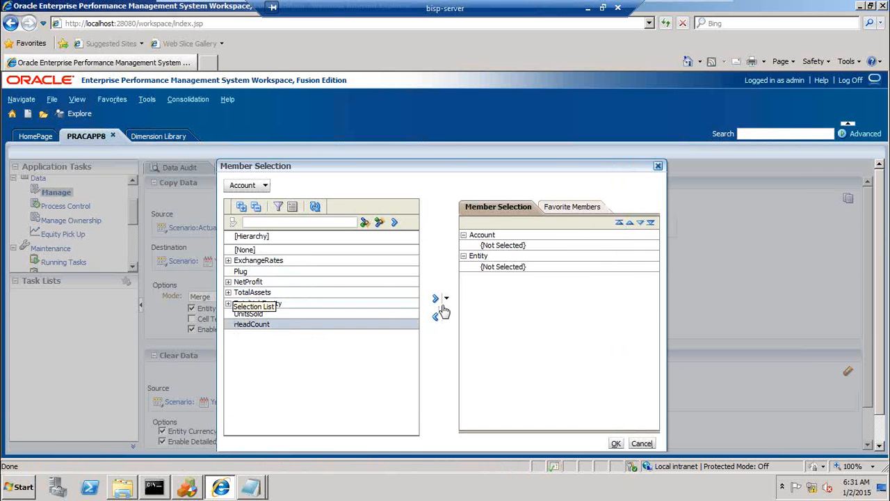
{"action": "left_click", "coordinate": [434, 298]}
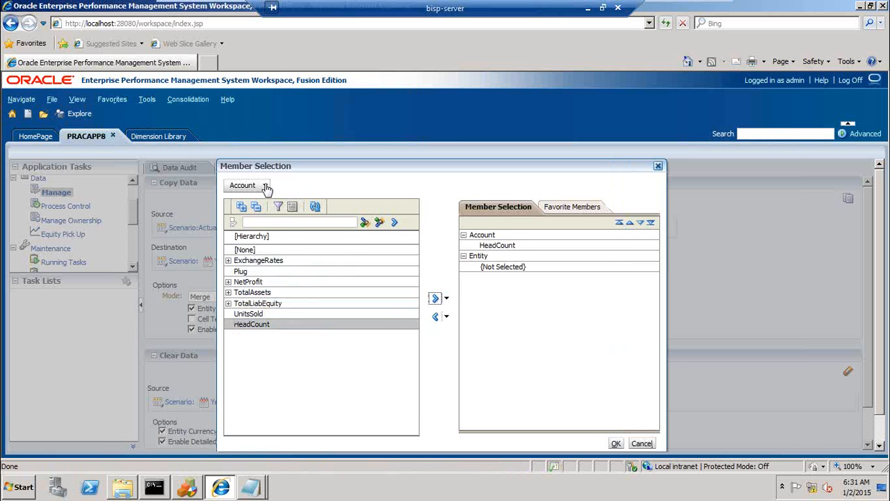
{"action": "left_click", "coordinate": [263, 185]}
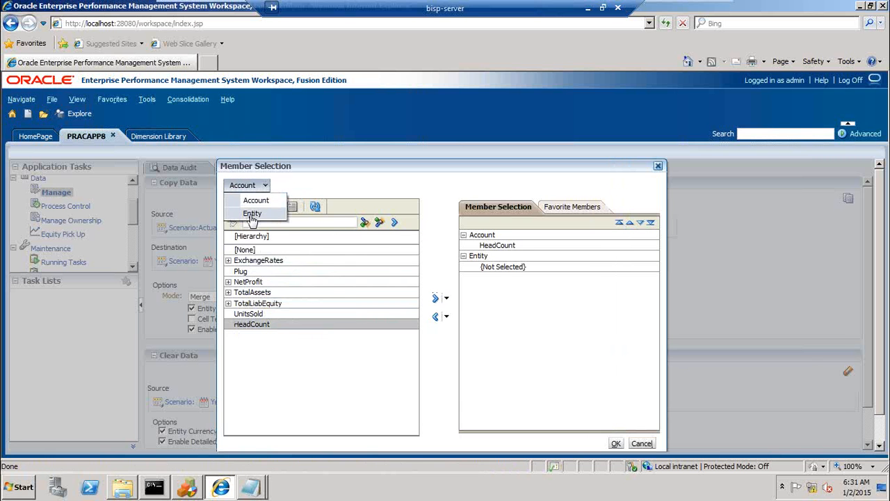
{"action": "left_click", "coordinate": [252, 212]}
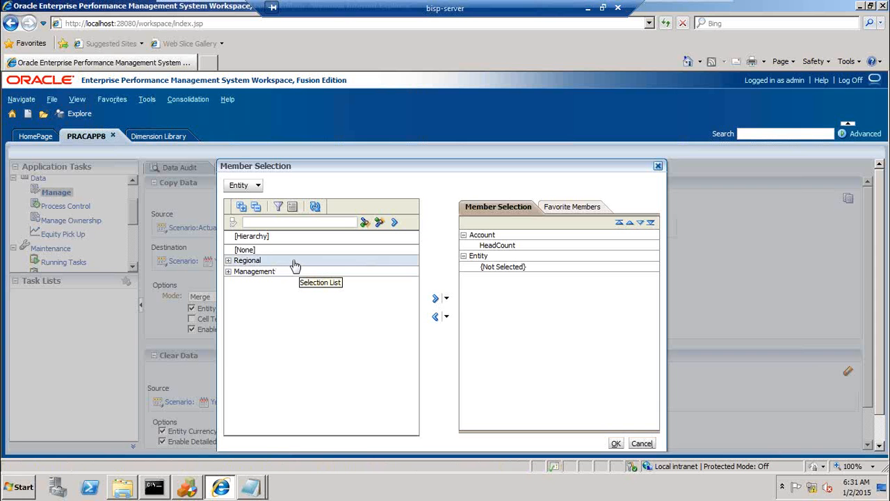
{"action": "left_click", "coordinate": [445, 298]}
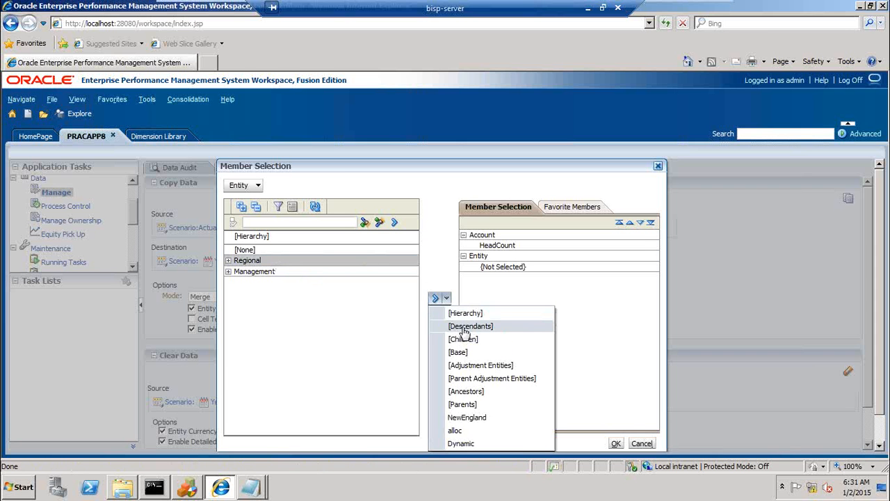
{"action": "left_click", "coordinate": [470, 326]}
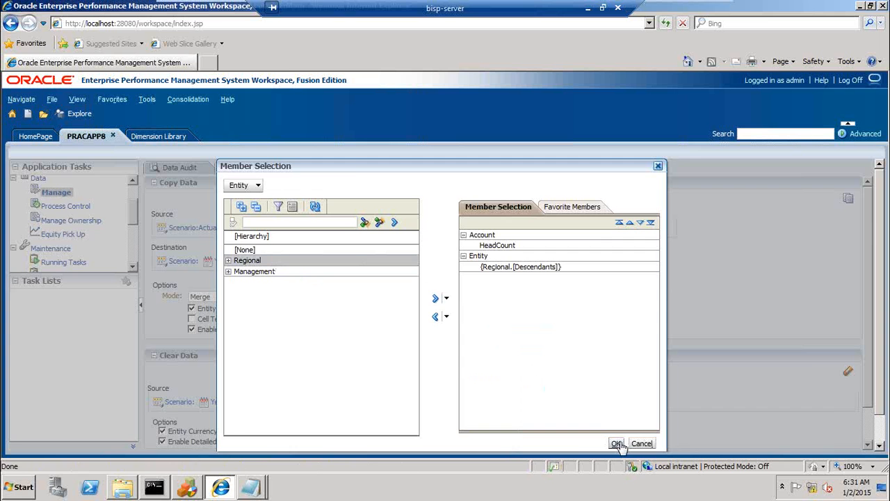
{"action": "left_click", "coordinate": [617, 442]}
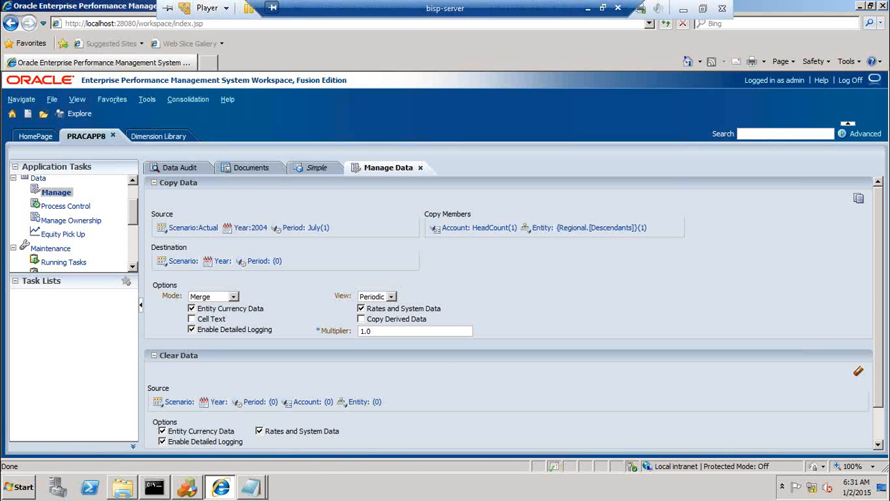
{"action": "mouse_move", "coordinate": [206, 211]}
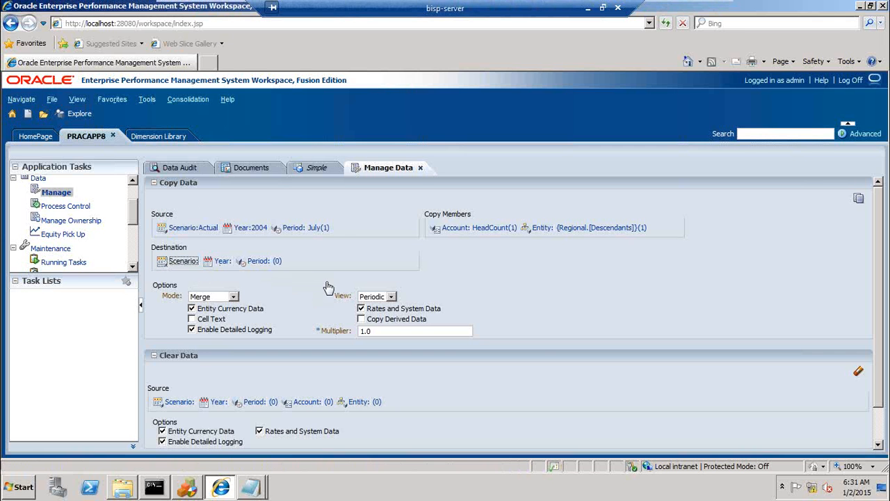
Set the destination scenario to Actual instead of Budget and the year to 2005
{"action": "left_click", "coordinate": [163, 262]}
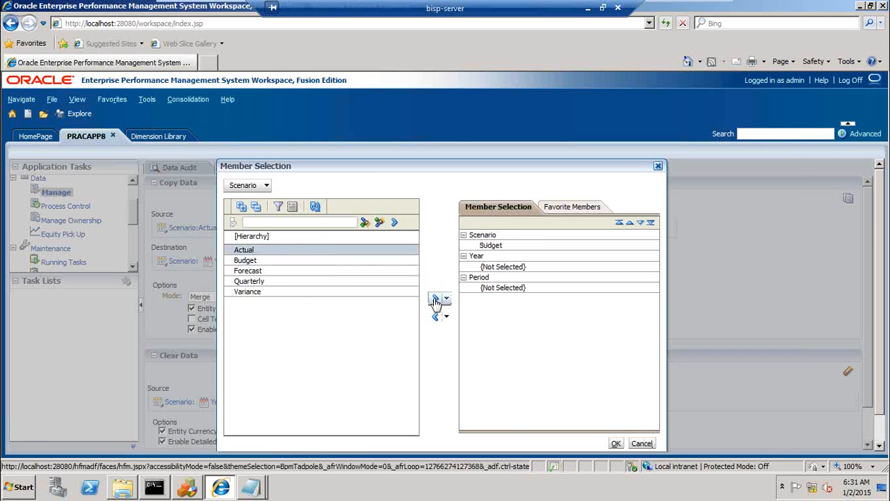
{"action": "left_click", "coordinate": [434, 297]}
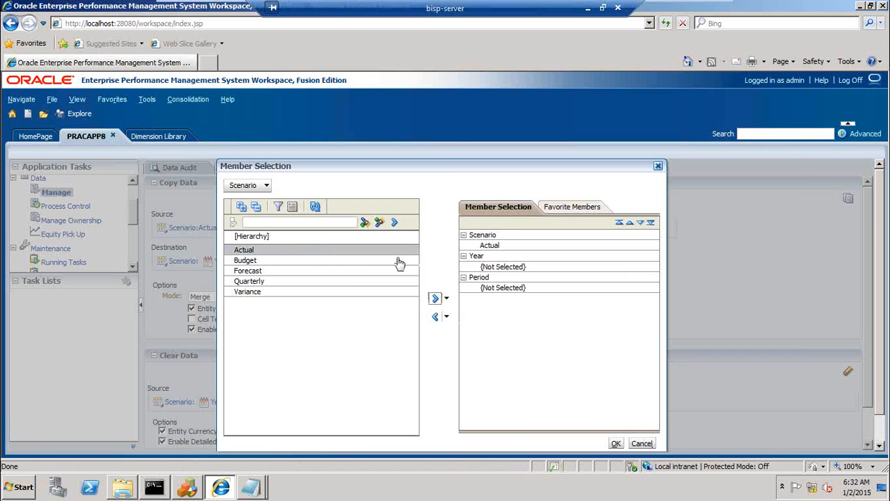
{"action": "left_click", "coordinate": [265, 185]}
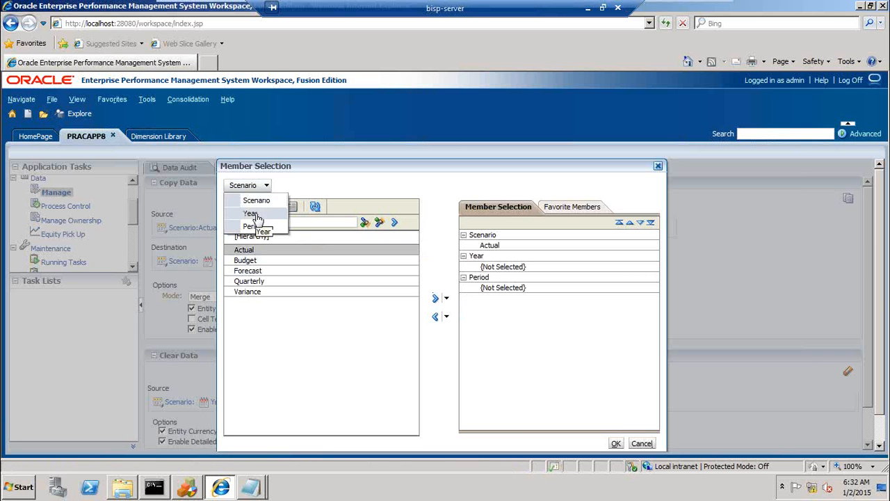
{"action": "left_click", "coordinate": [250, 213]}
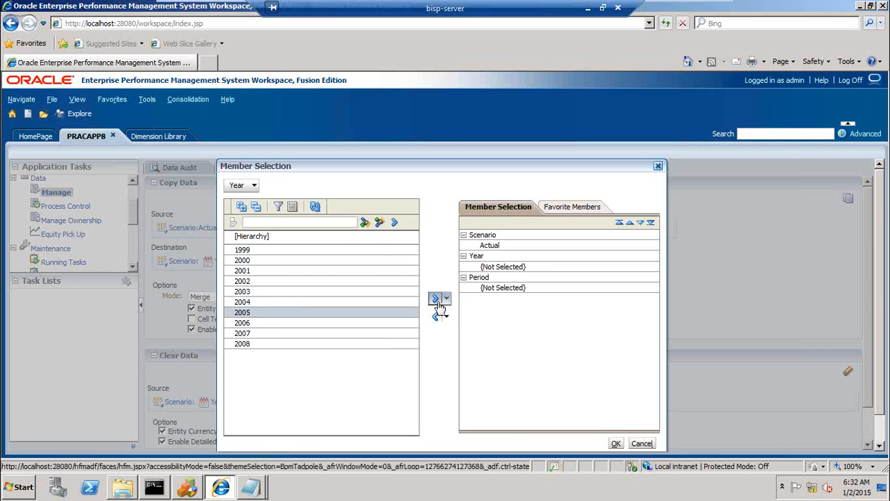
{"action": "left_click", "coordinate": [434, 297]}
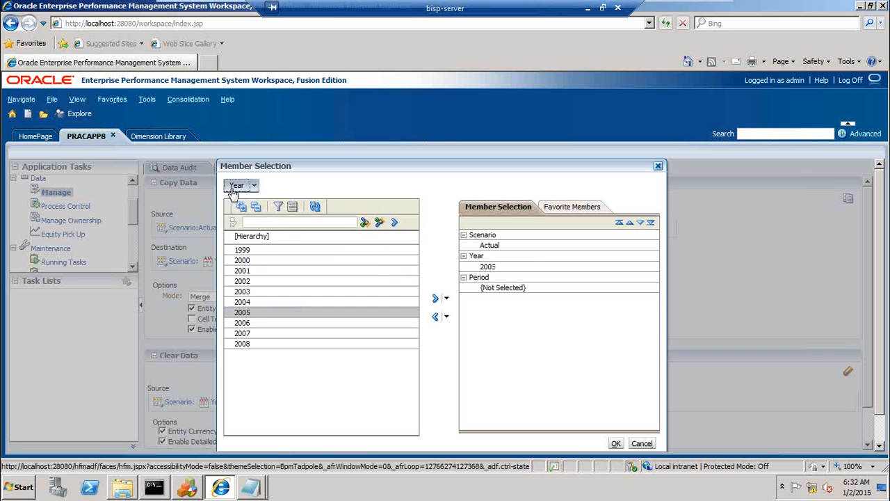
Drill to July as the destination period and confirm the destination selections
{"action": "left_click", "coordinate": [253, 183]}
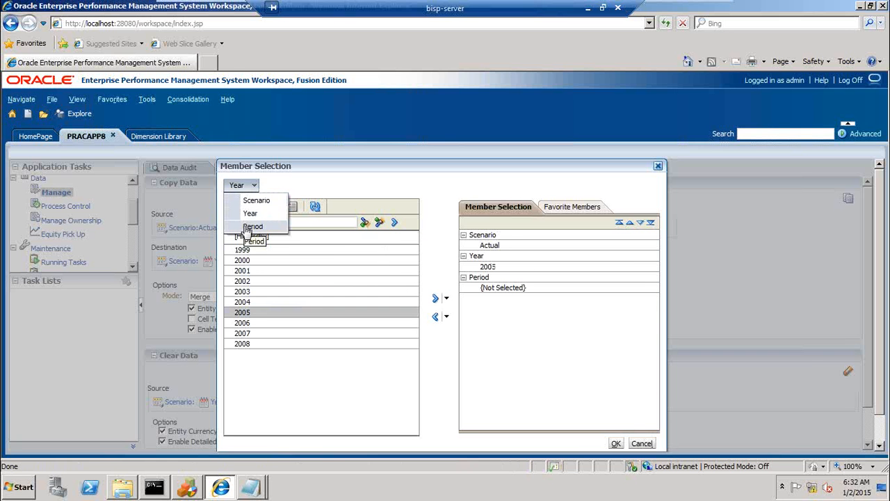
{"action": "left_click", "coordinate": [253, 225]}
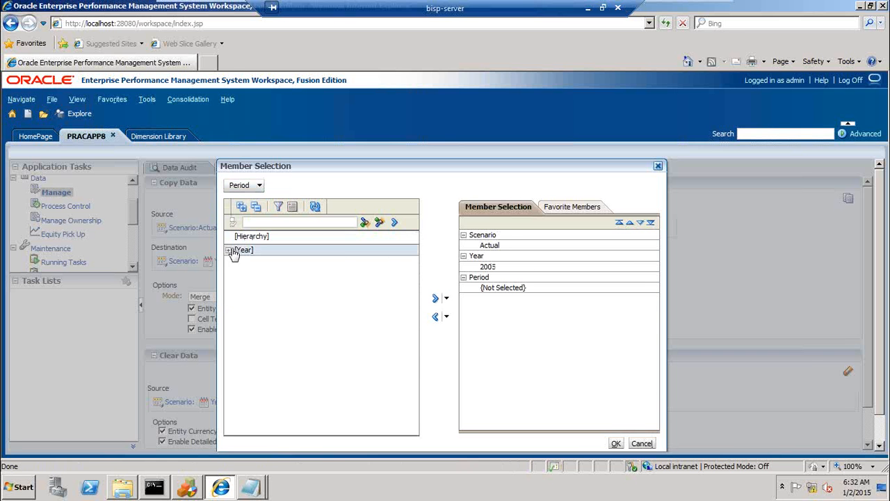
{"action": "left_click", "coordinate": [231, 251]}
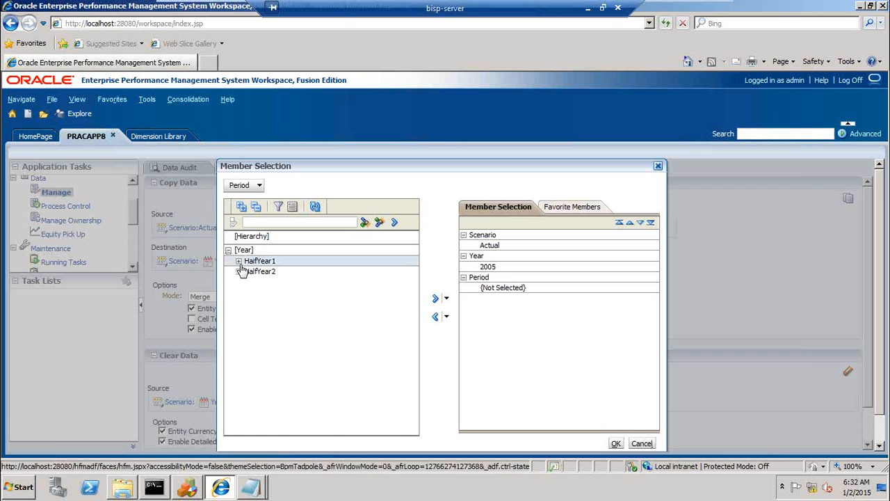
{"action": "left_click", "coordinate": [239, 261]}
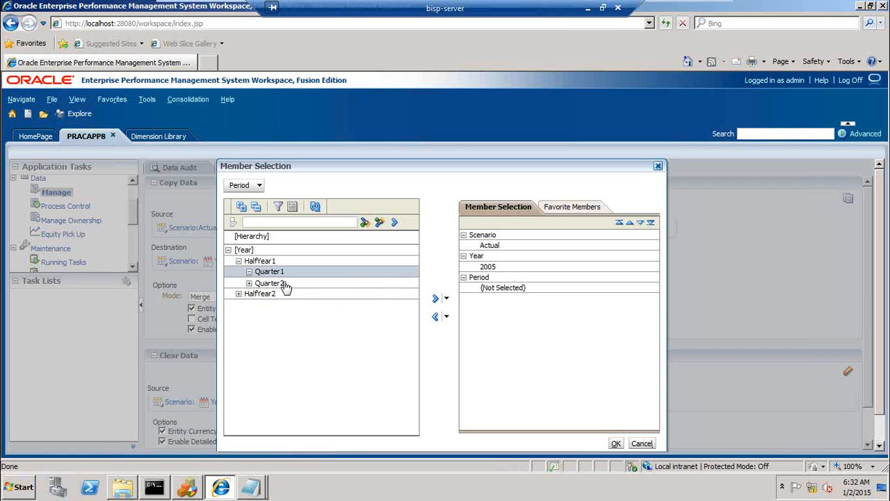
{"action": "left_click", "coordinate": [248, 271]}
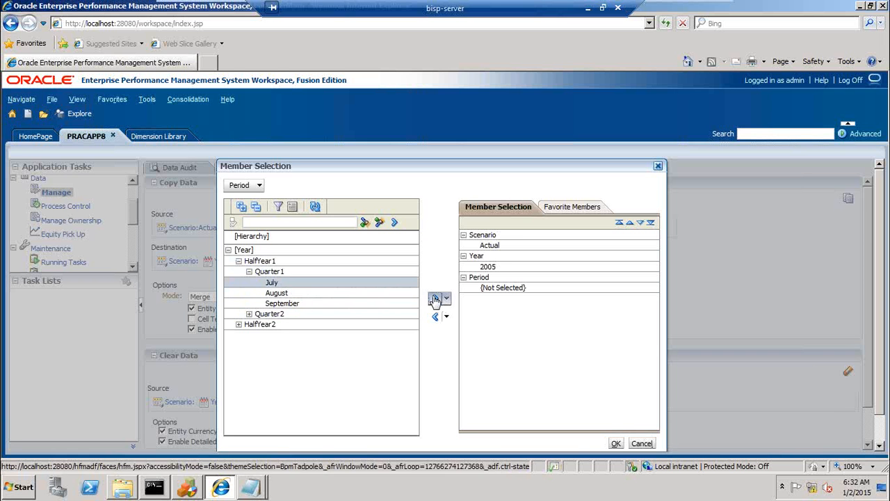
{"action": "left_click", "coordinate": [434, 297]}
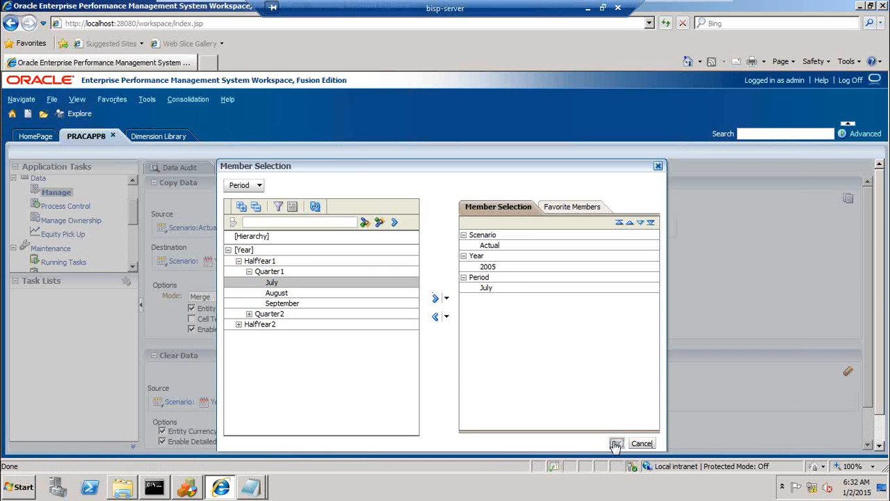
{"action": "left_click", "coordinate": [617, 443]}
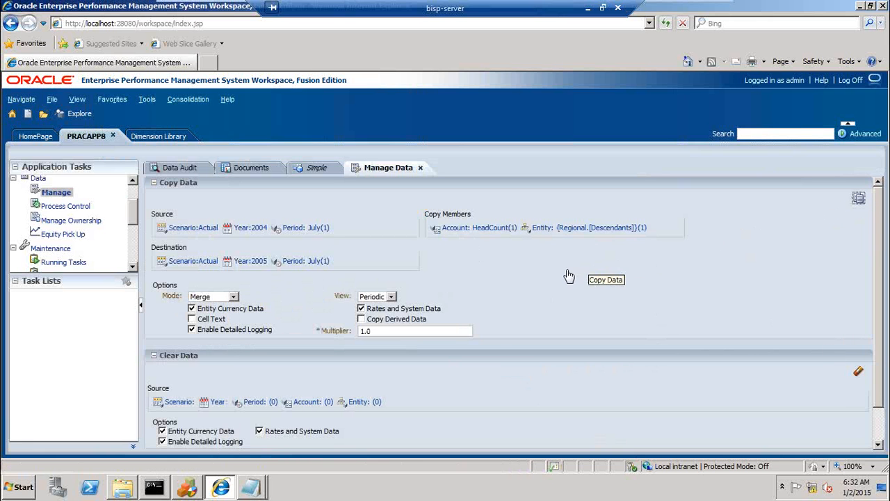
Run the HeadCount copy from July 2004 to July 2005, then pick the audit task under Maintenance
{"action": "left_click", "coordinate": [606, 280]}
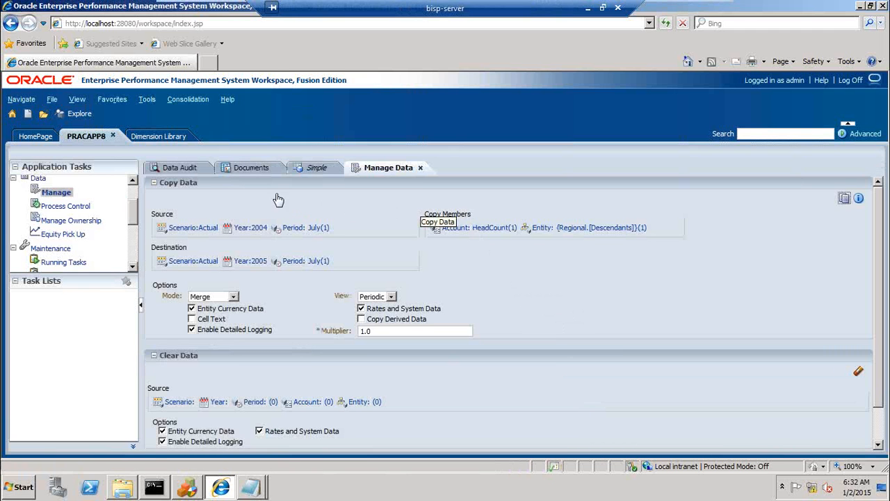
{"action": "mouse_move", "coordinate": [20, 186]}
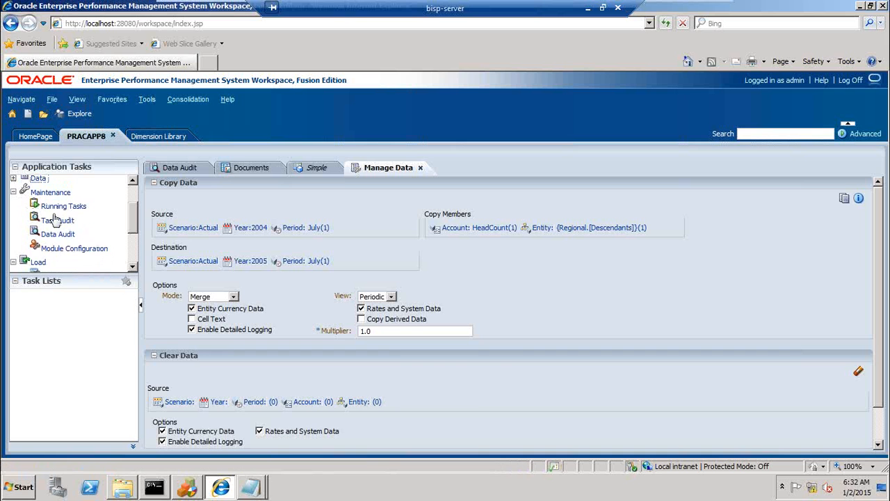
{"action": "left_click", "coordinate": [122, 484]}
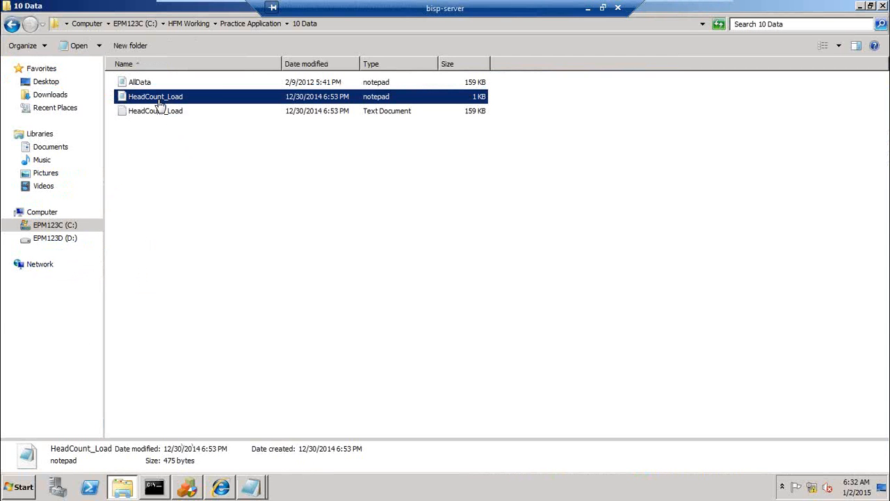
{"action": "mouse_move", "coordinate": [301, 300]}
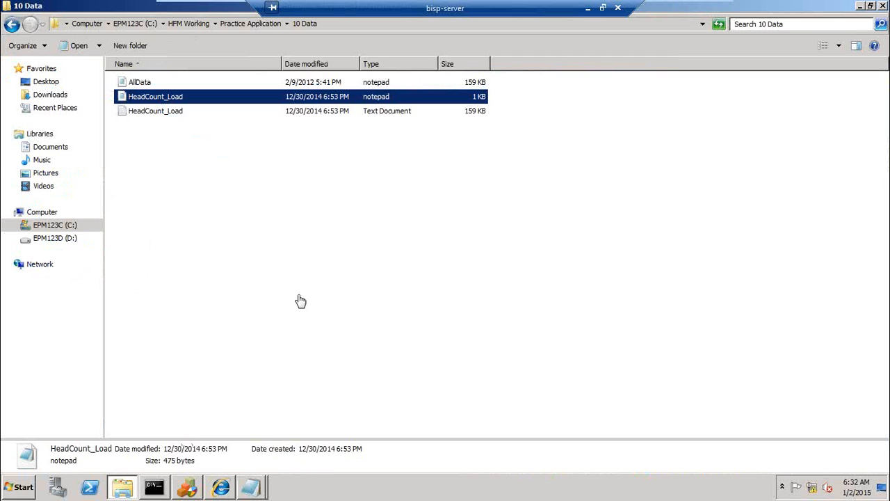
{"action": "mouse_move", "coordinate": [259, 486]}
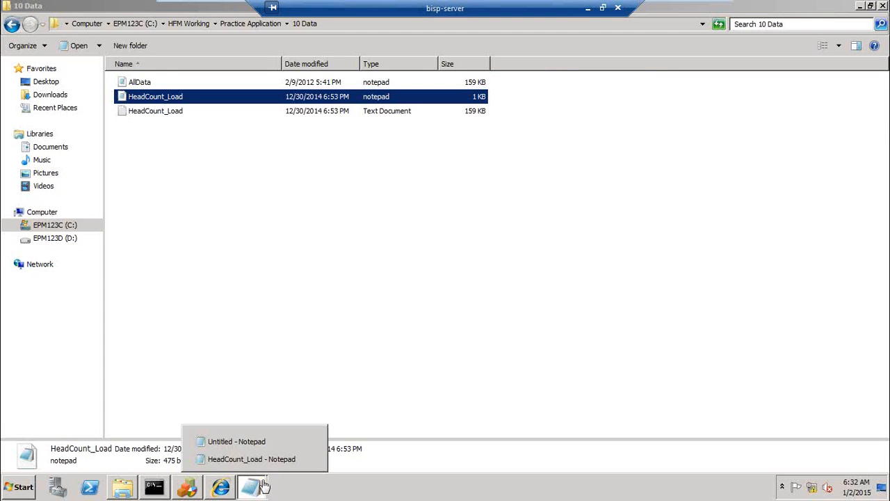
Bring up HeadCount_Load in Notepad maximized to review its Actual 2004 Stamford rows
{"action": "left_click", "coordinate": [253, 459]}
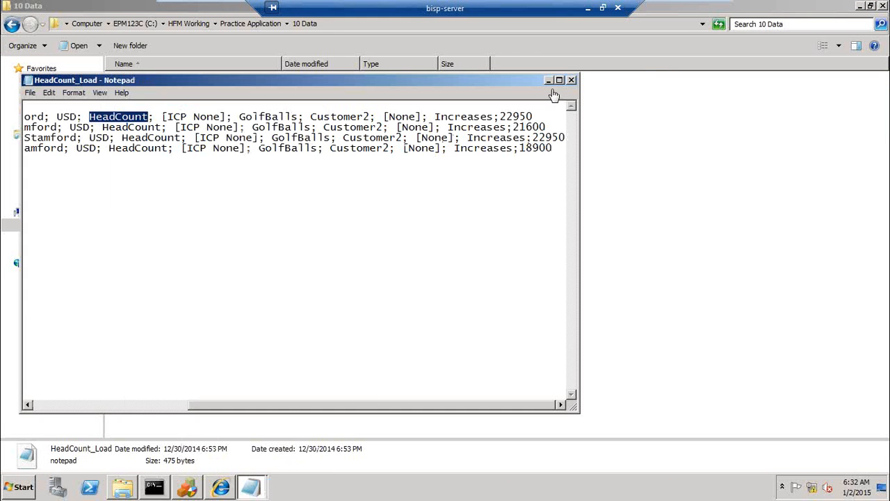
{"action": "left_click", "coordinate": [559, 79]}
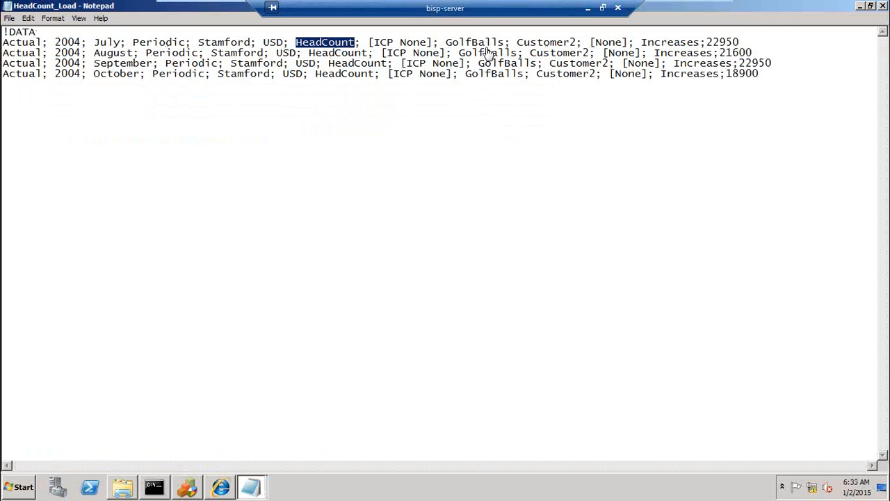
{"action": "left_click", "coordinate": [119, 485]}
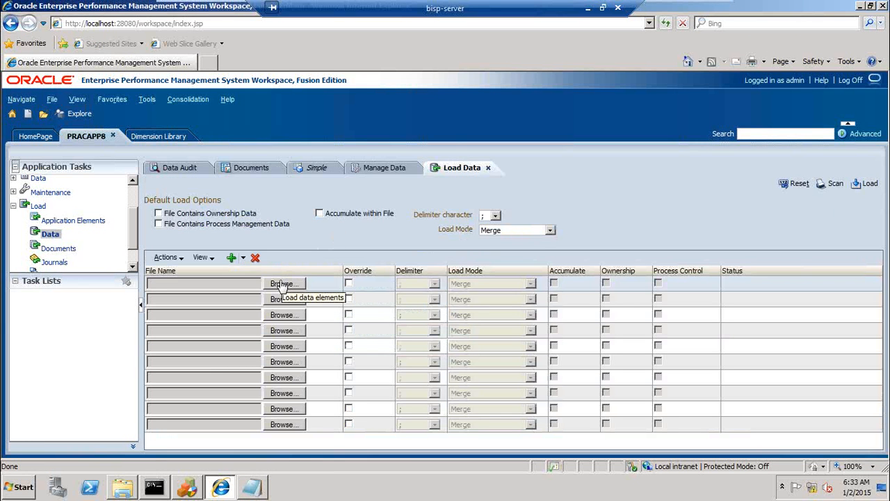
Browse to C:\HFM Working\Practice Application\10 Data and attach HeadCount_Load as the load file
{"action": "left_click", "coordinate": [283, 284]}
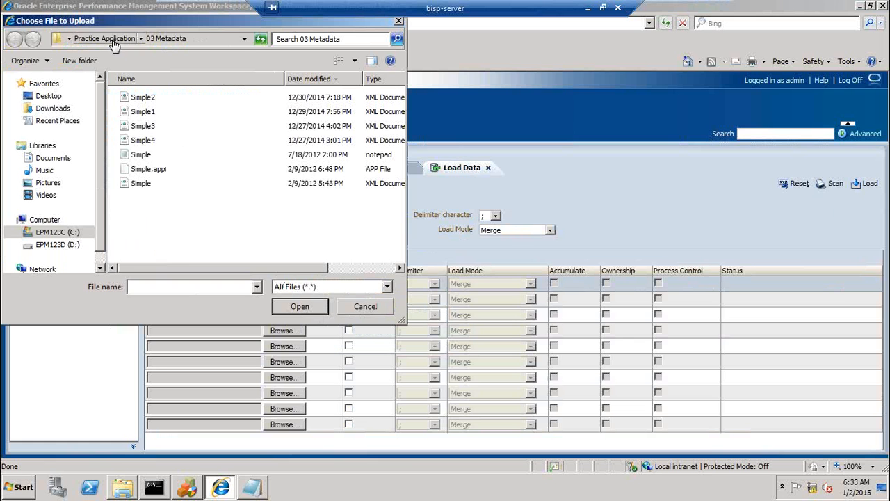
{"action": "left_click", "coordinate": [103, 39]}
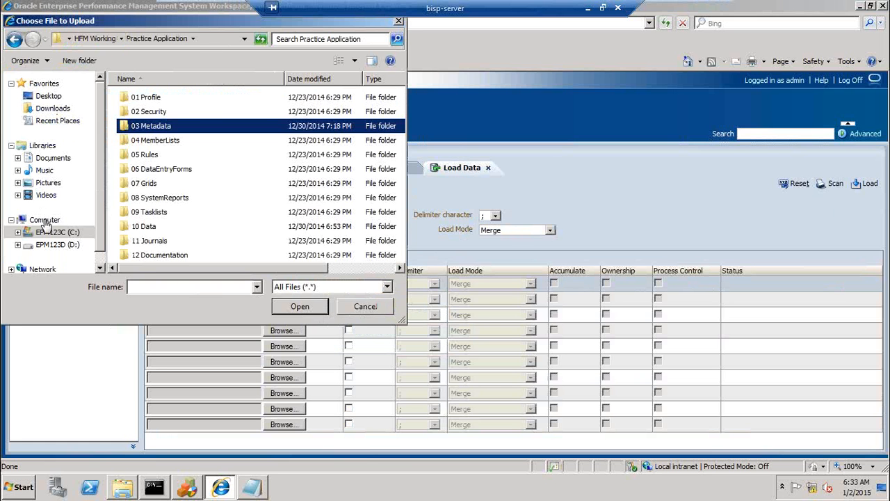
{"action": "left_click", "coordinate": [44, 220]}
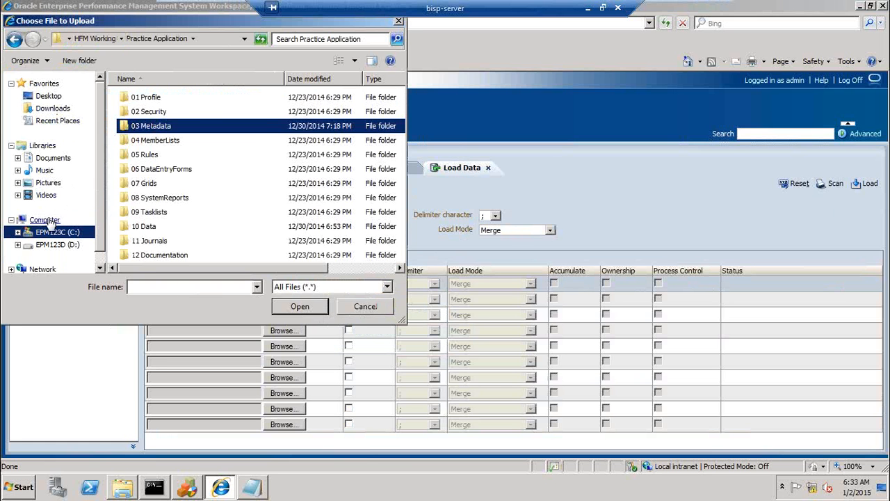
{"action": "left_click", "coordinate": [44, 219]}
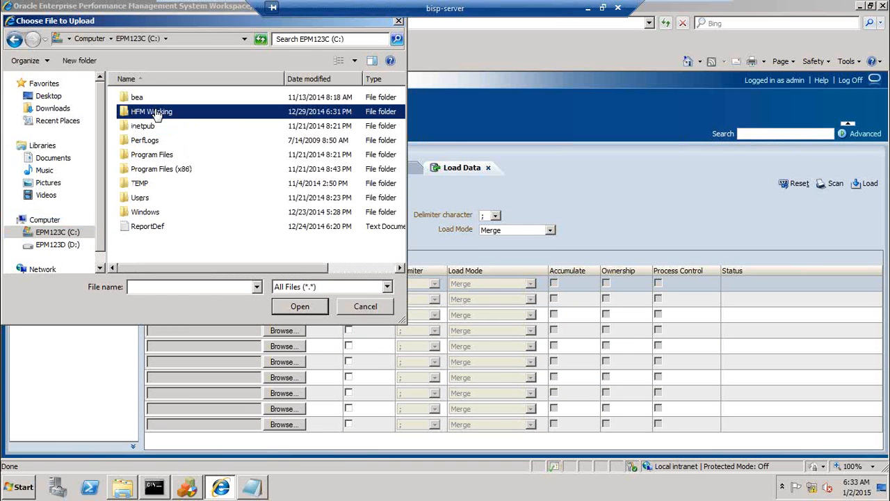
{"action": "double_click", "coordinate": [151, 111]}
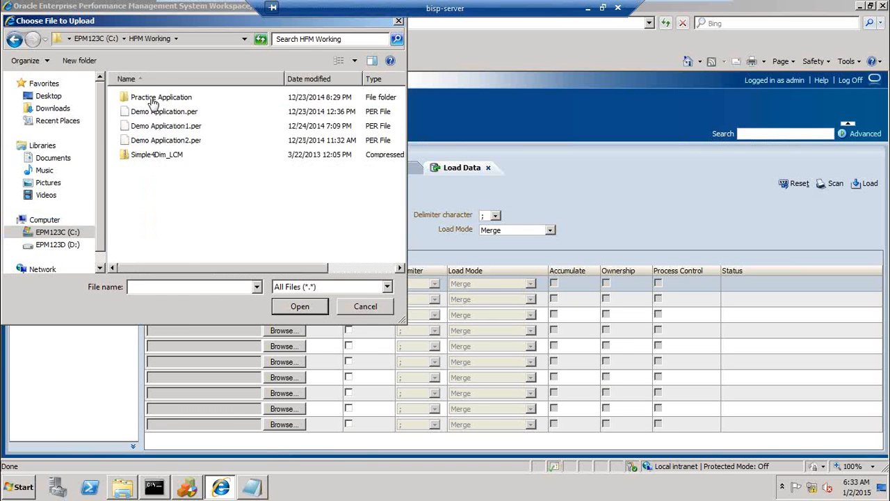
{"action": "double_click", "coordinate": [161, 97]}
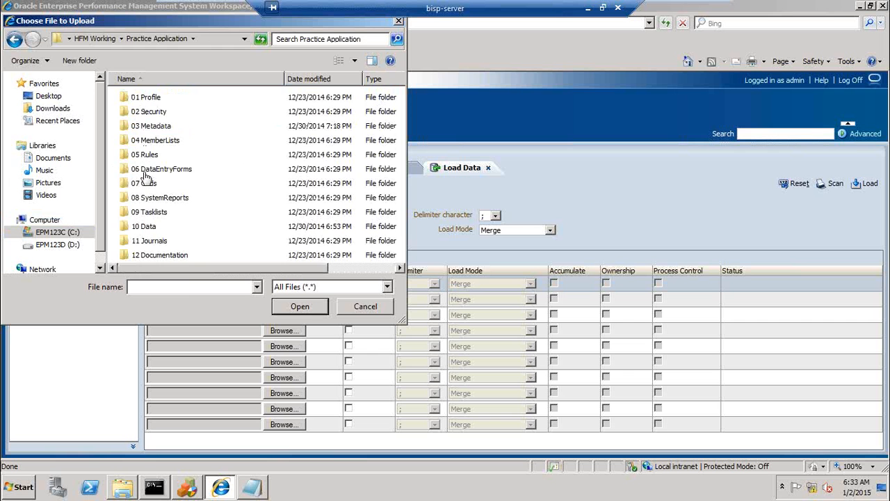
{"action": "double_click", "coordinate": [144, 225]}
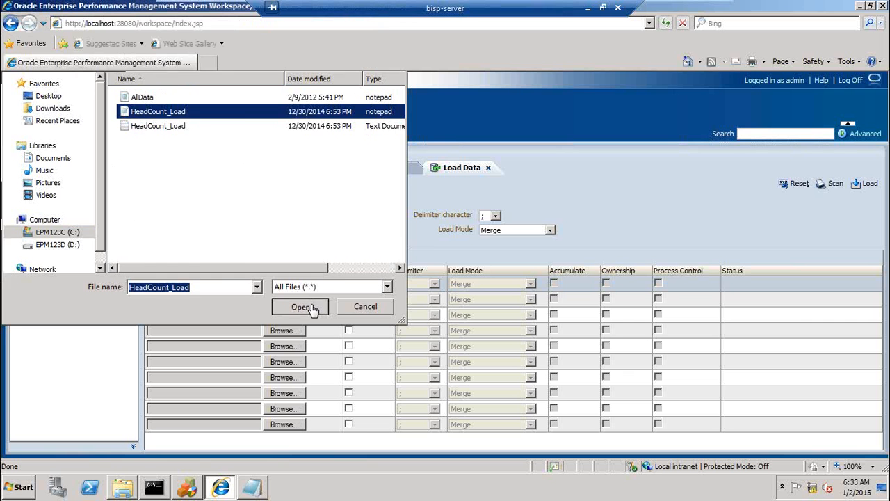
{"action": "left_click", "coordinate": [300, 306]}
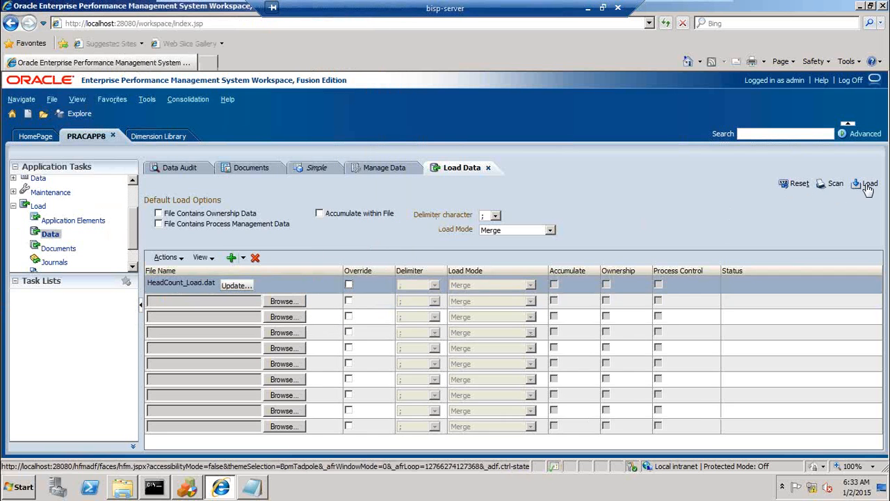
Load HeadCount_Load so the Actual 2004 Stamford data load completes
{"action": "left_click", "coordinate": [869, 183]}
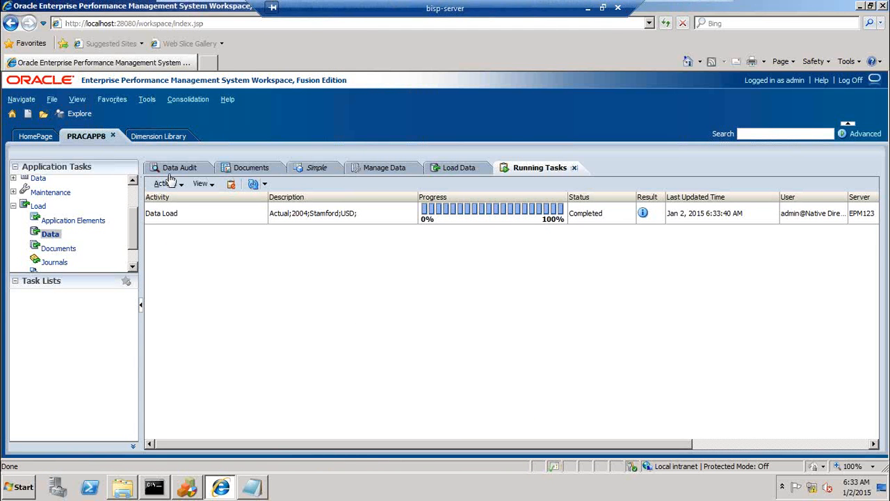
{"action": "mouse_move", "coordinate": [523, 180]}
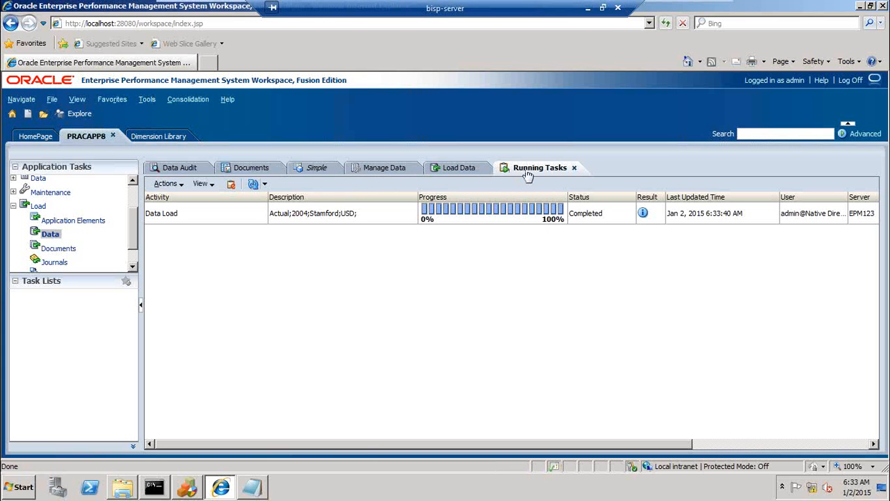
{"action": "mouse_move", "coordinate": [548, 173]}
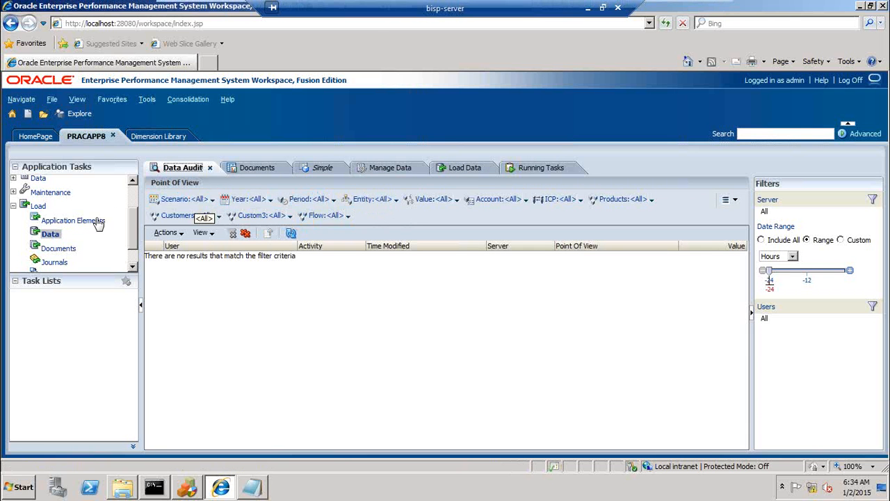
Collapse Load, expand Maintenance and open the Data Audit grid from its context menu
{"action": "left_click", "coordinate": [25, 205]}
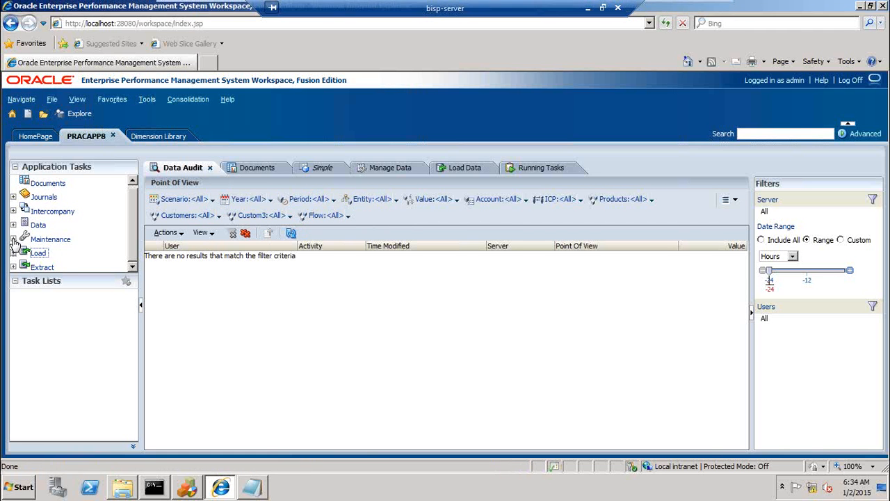
{"action": "left_click", "coordinate": [14, 239]}
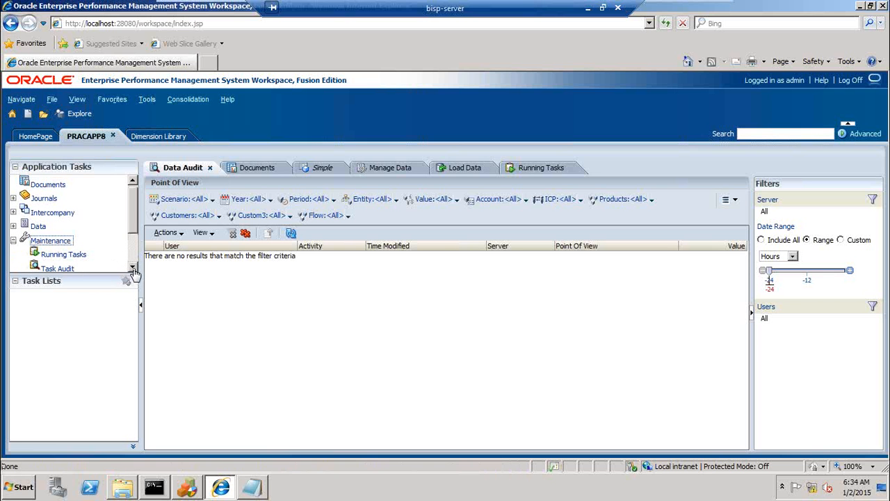
{"action": "scroll", "scroll_direction": "down", "scroll_amount": 3}
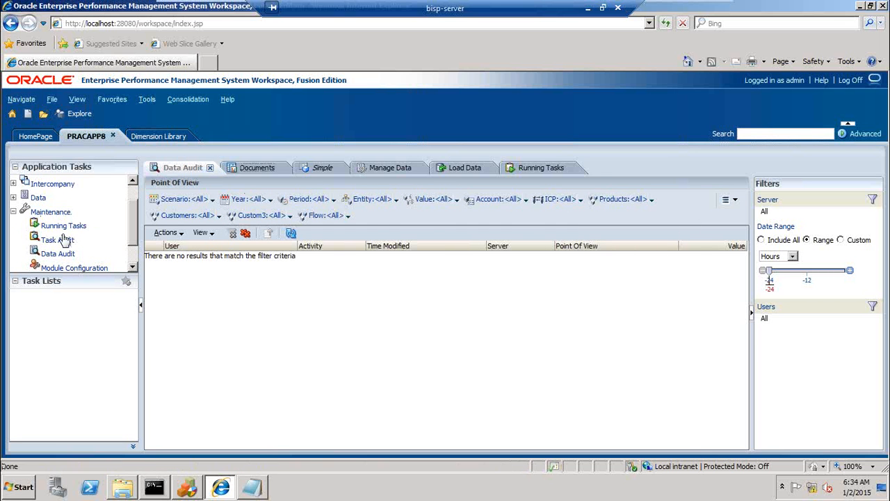
{"action": "left_click", "coordinate": [59, 225]}
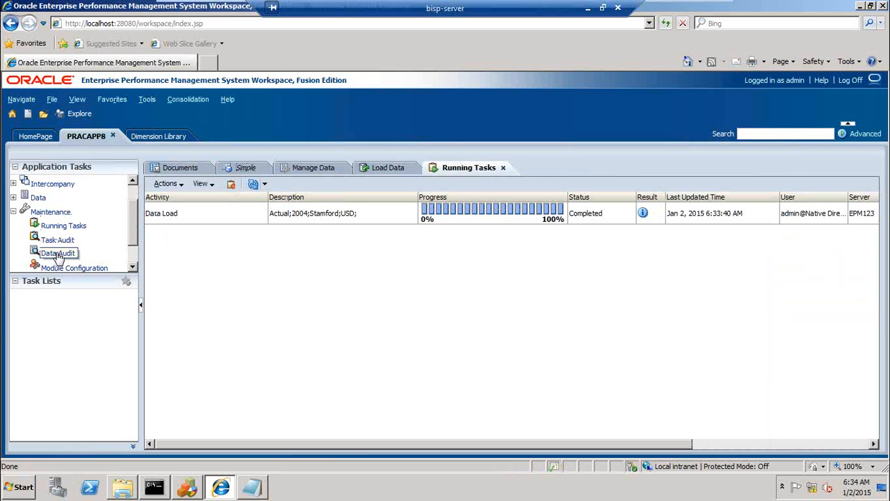
{"action": "right_click", "coordinate": [58, 253]}
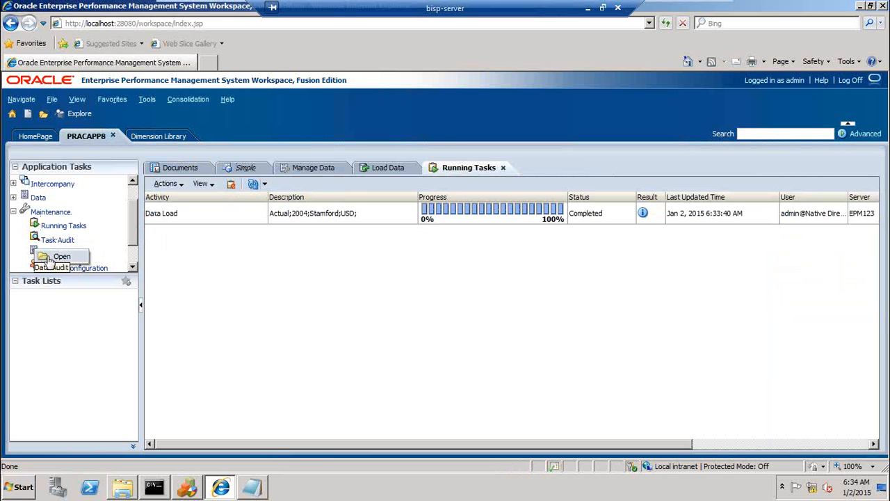
{"action": "left_click", "coordinate": [61, 256]}
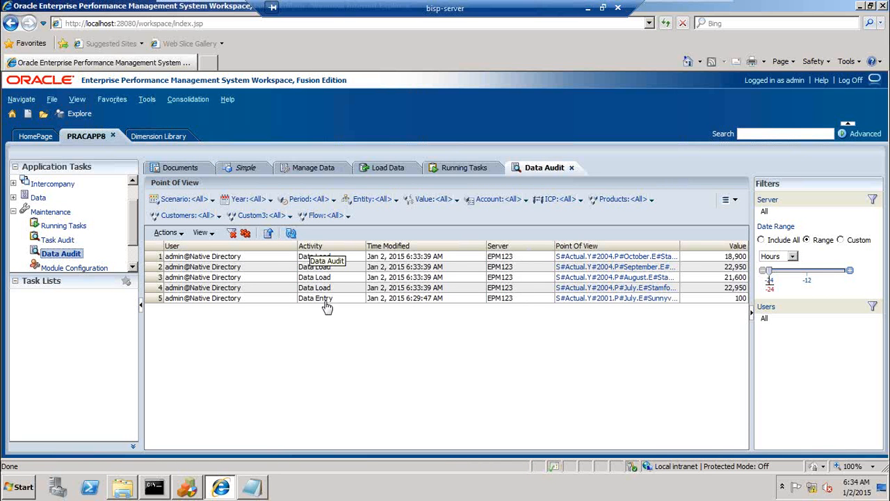
{"action": "mouse_move", "coordinate": [331, 303]}
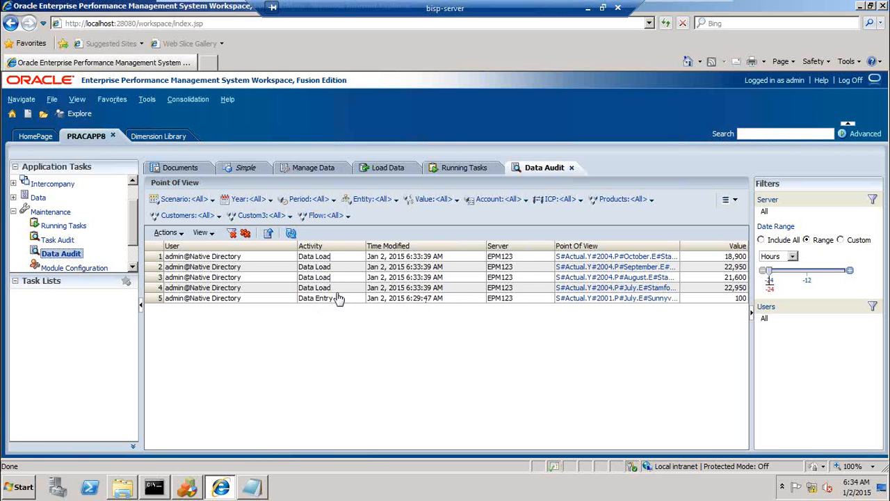
{"action": "mouse_move", "coordinate": [348, 267]}
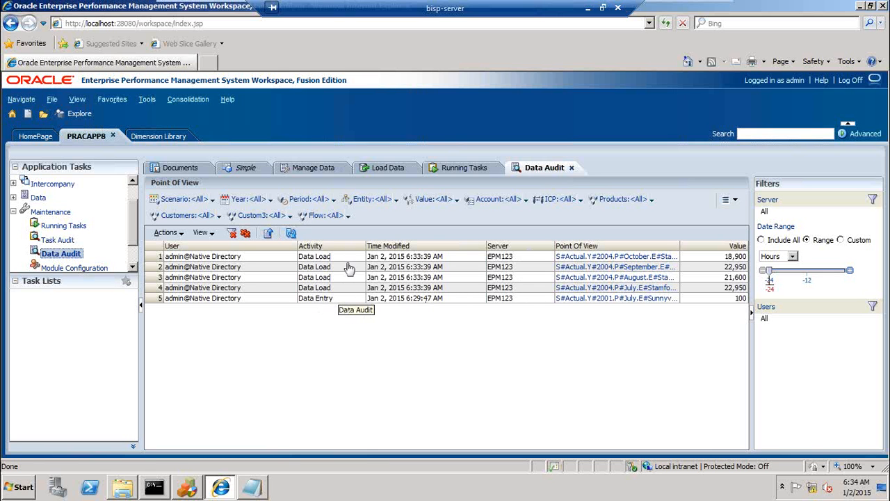
{"action": "mouse_move", "coordinate": [322, 305]}
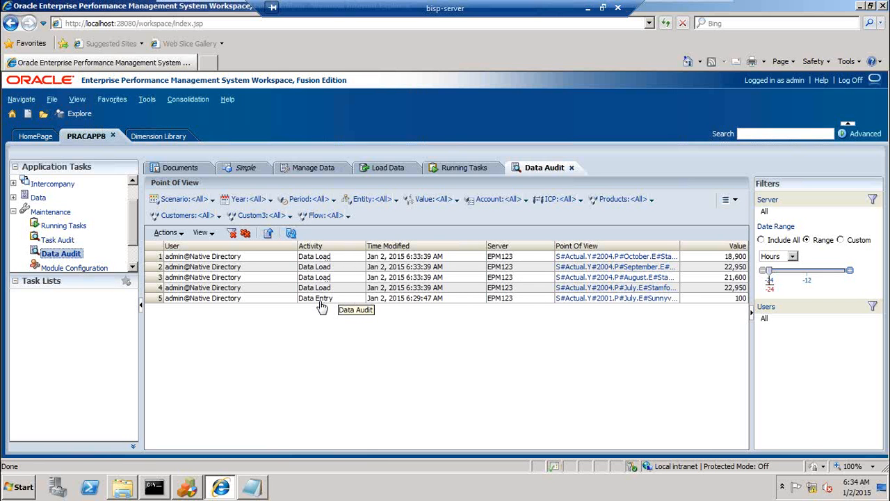
{"action": "mouse_move", "coordinate": [335, 283]}
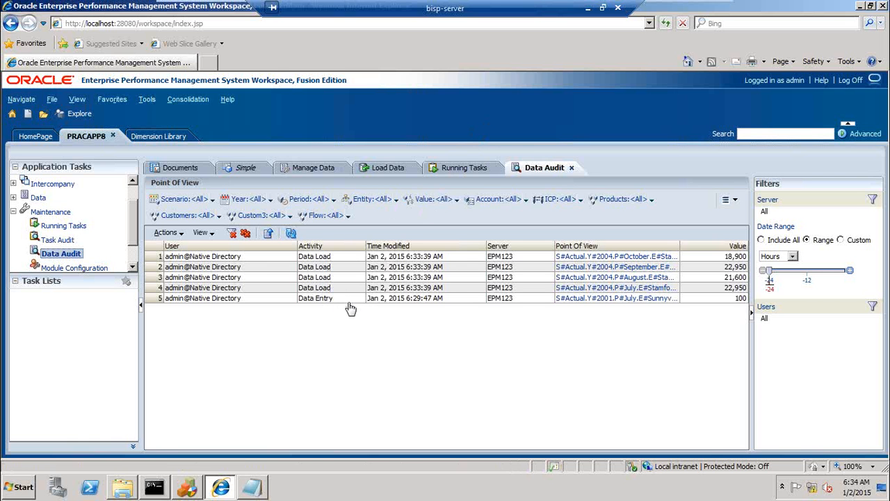
{"action": "mouse_move", "coordinate": [583, 300]}
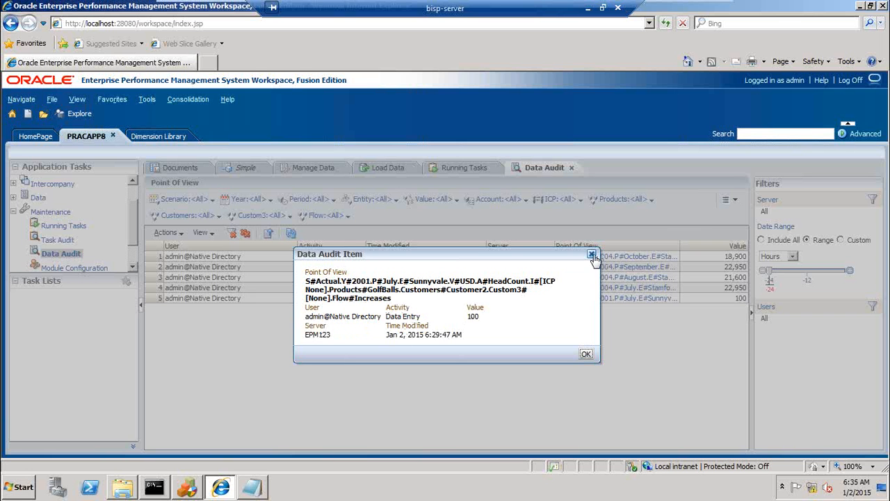
{"action": "left_click", "coordinate": [591, 253]}
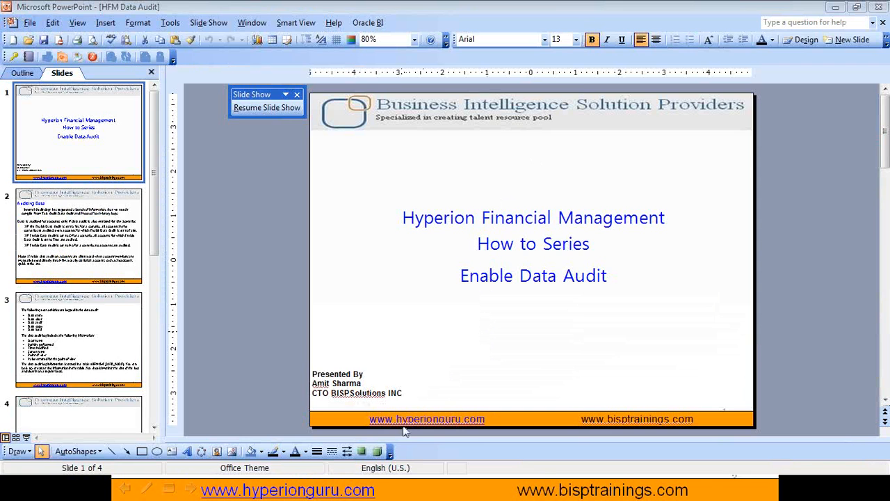
Resume the slideshow so the closing Questions slide is presented
{"action": "left_click", "coordinate": [267, 108]}
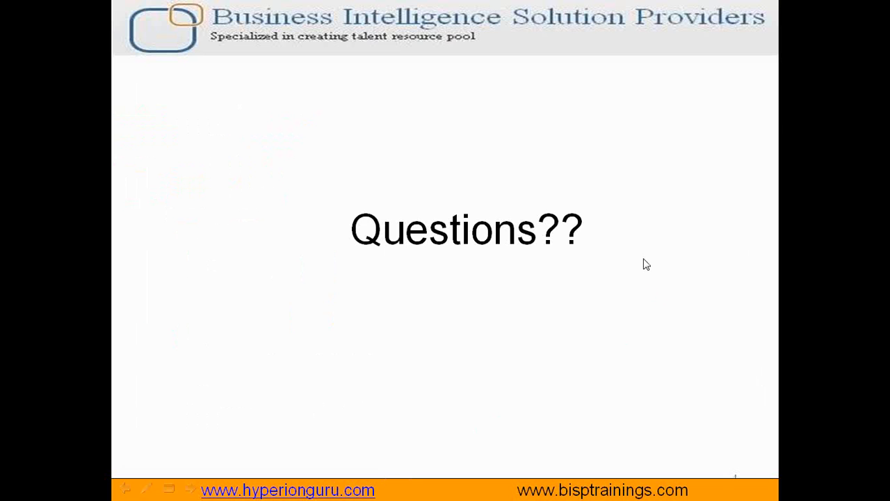
{"action": "mouse_move", "coordinate": [633, 262]}
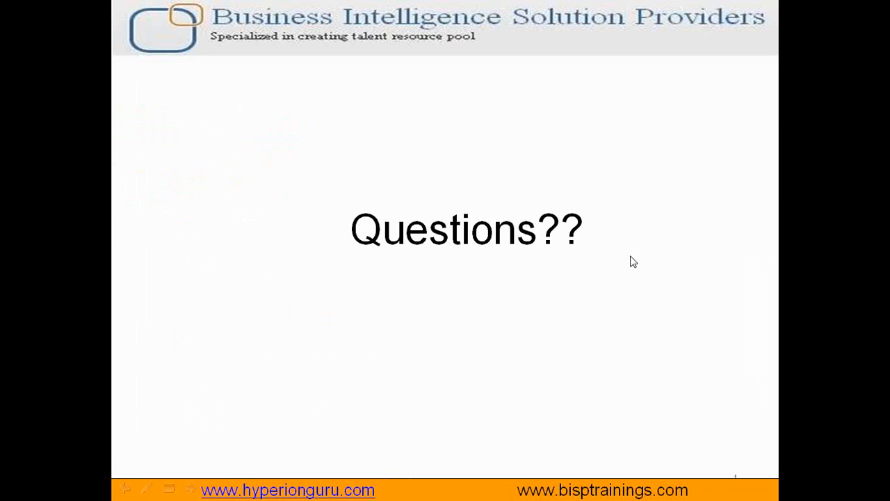